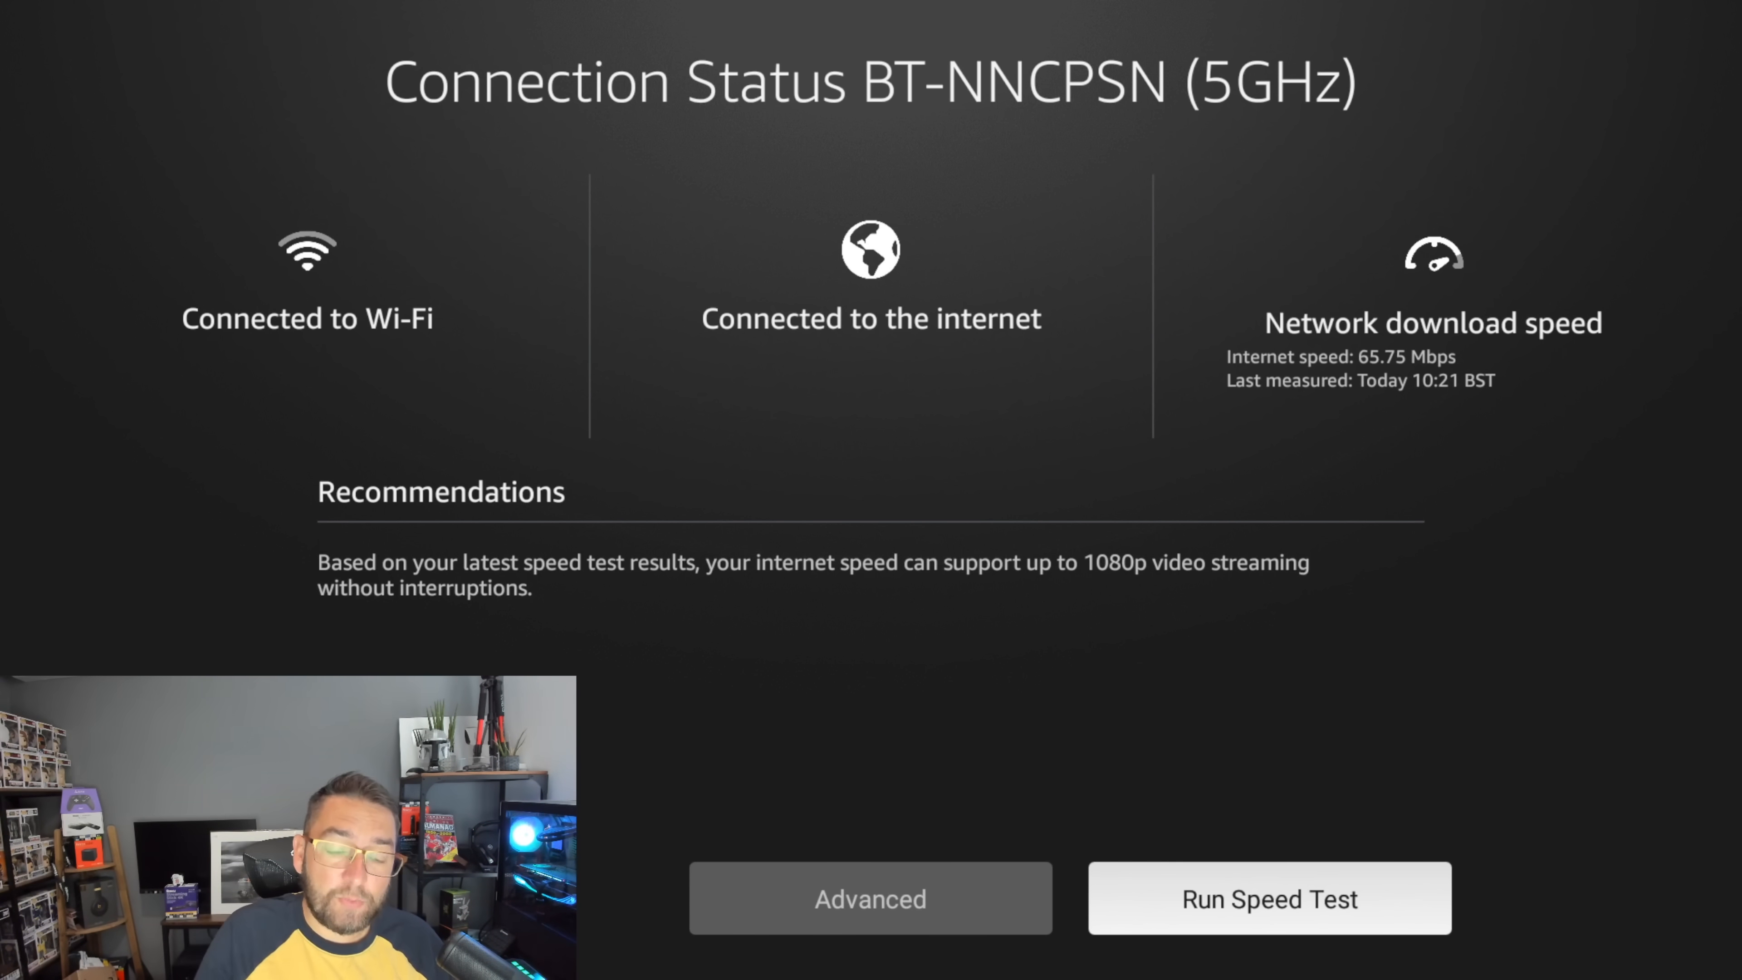
Step: Leave the Connection Status screen, landing on the My Fire TV settings menu
click(1267, 898)
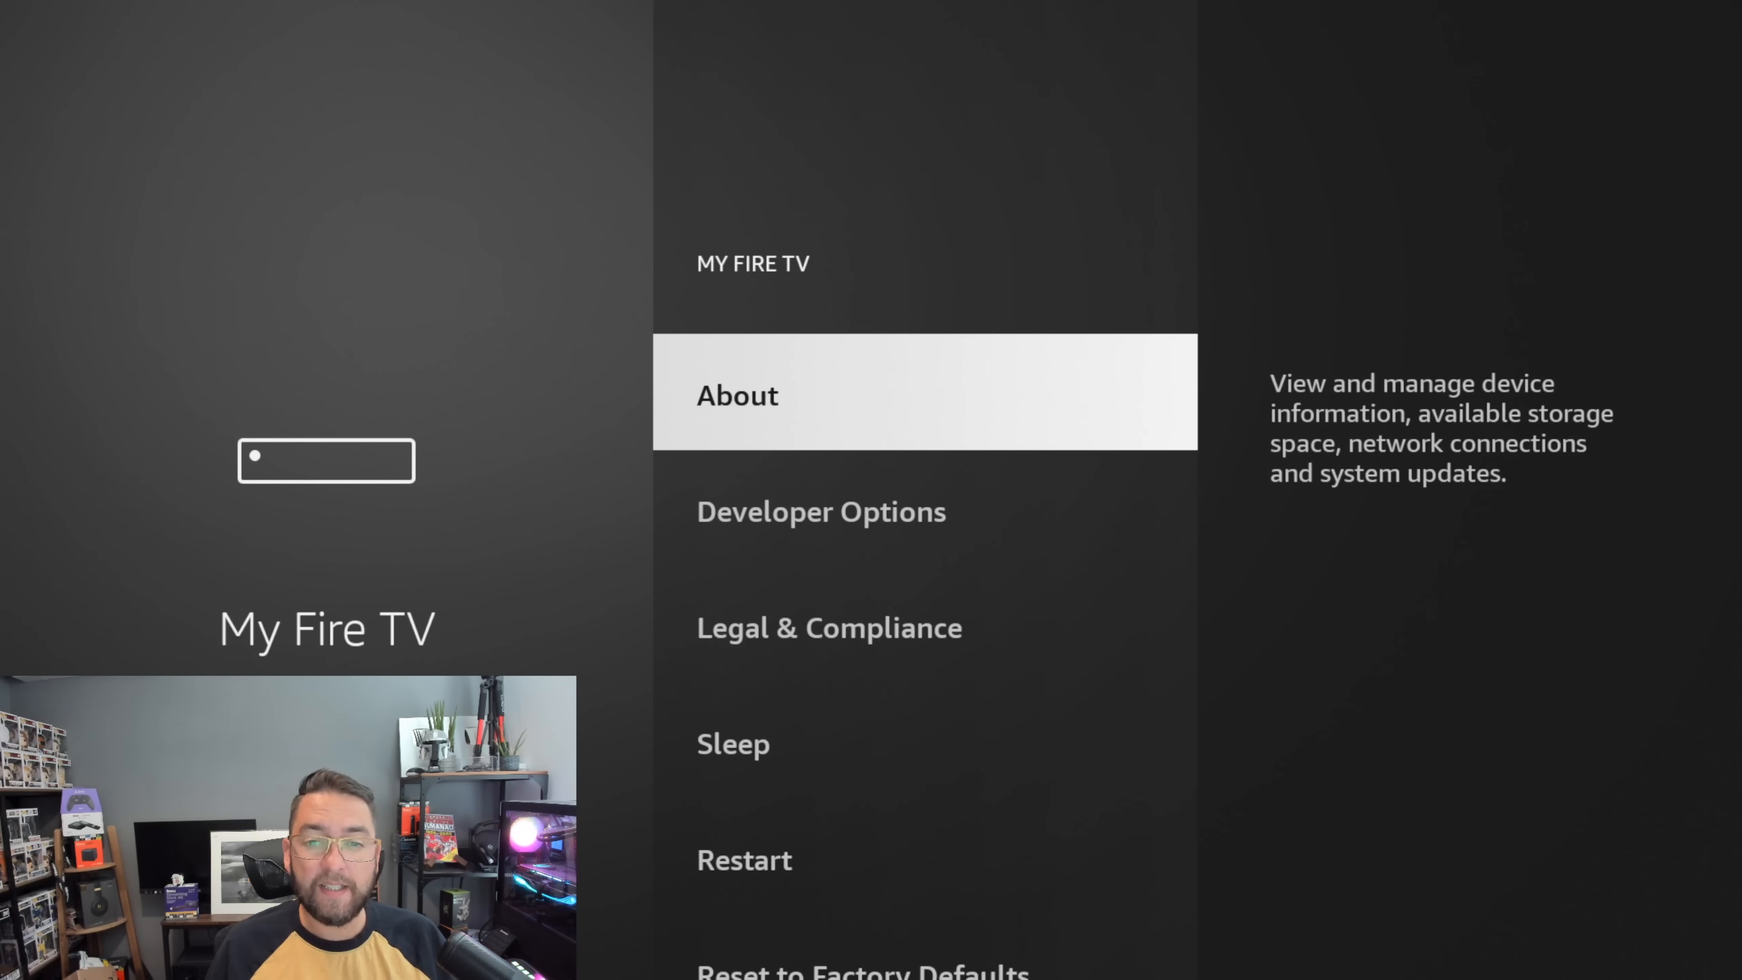
Step: Go back to the main Settings grid with Network, Profiles and the other categories
click(736, 395)
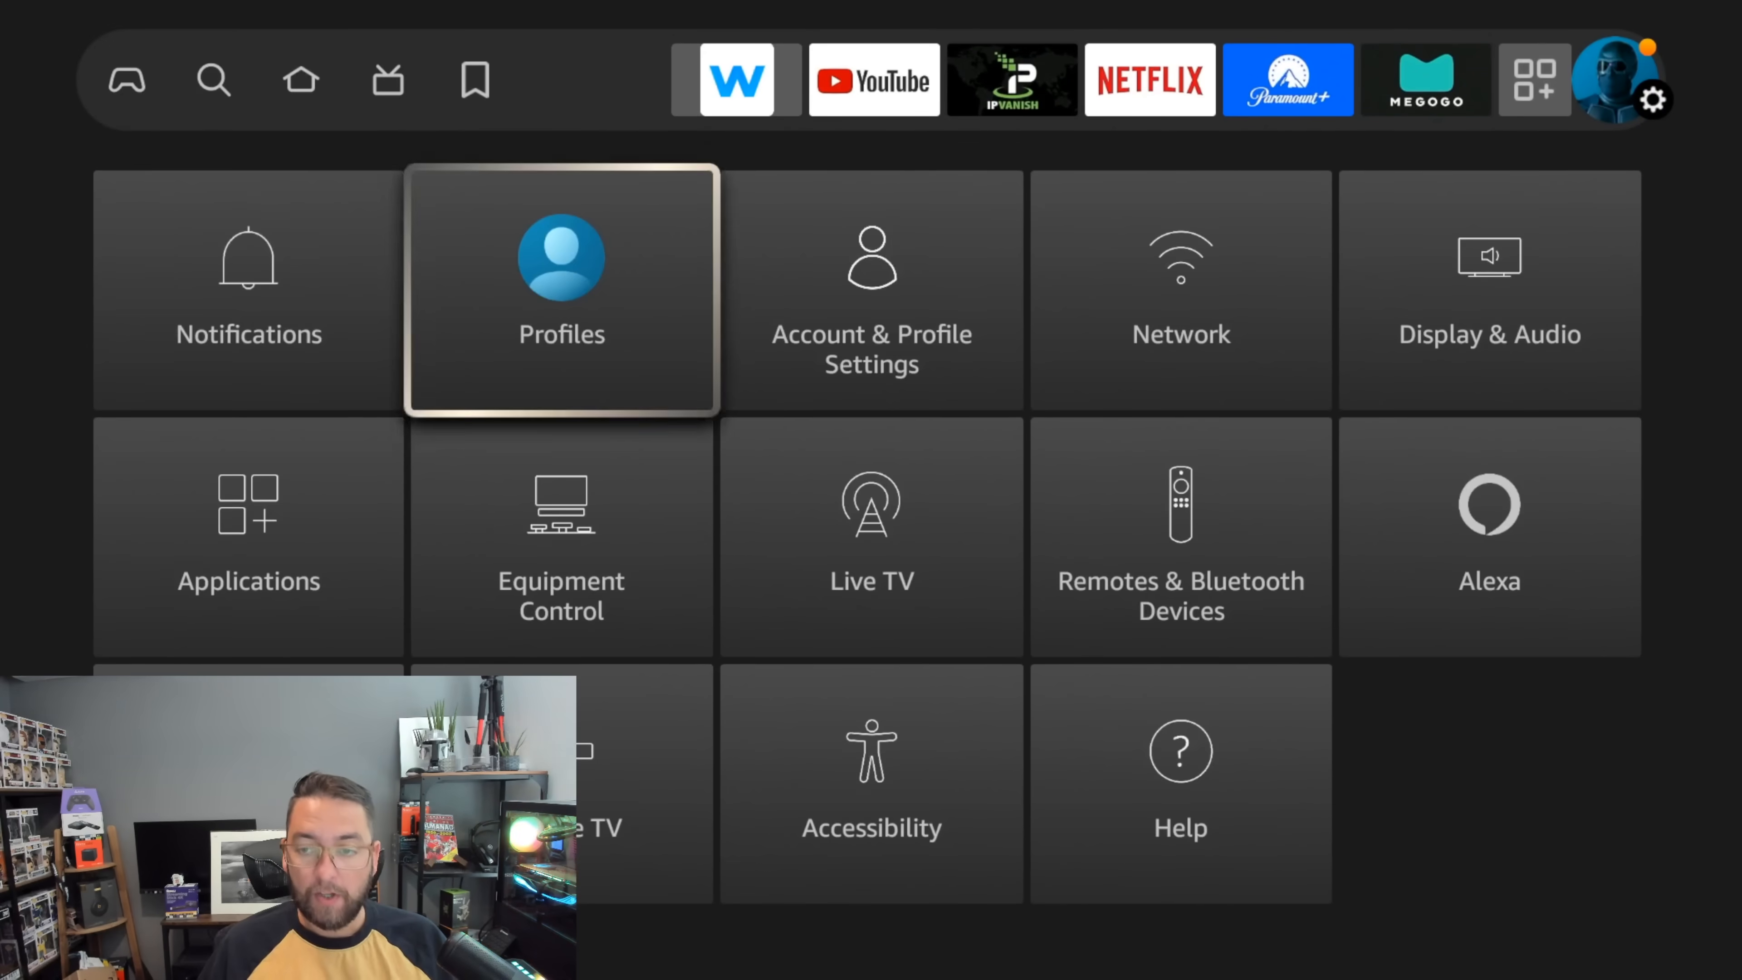
Step: In Network settings, forget the BT-NNCPSN network so it shows as Available
click(1182, 292)
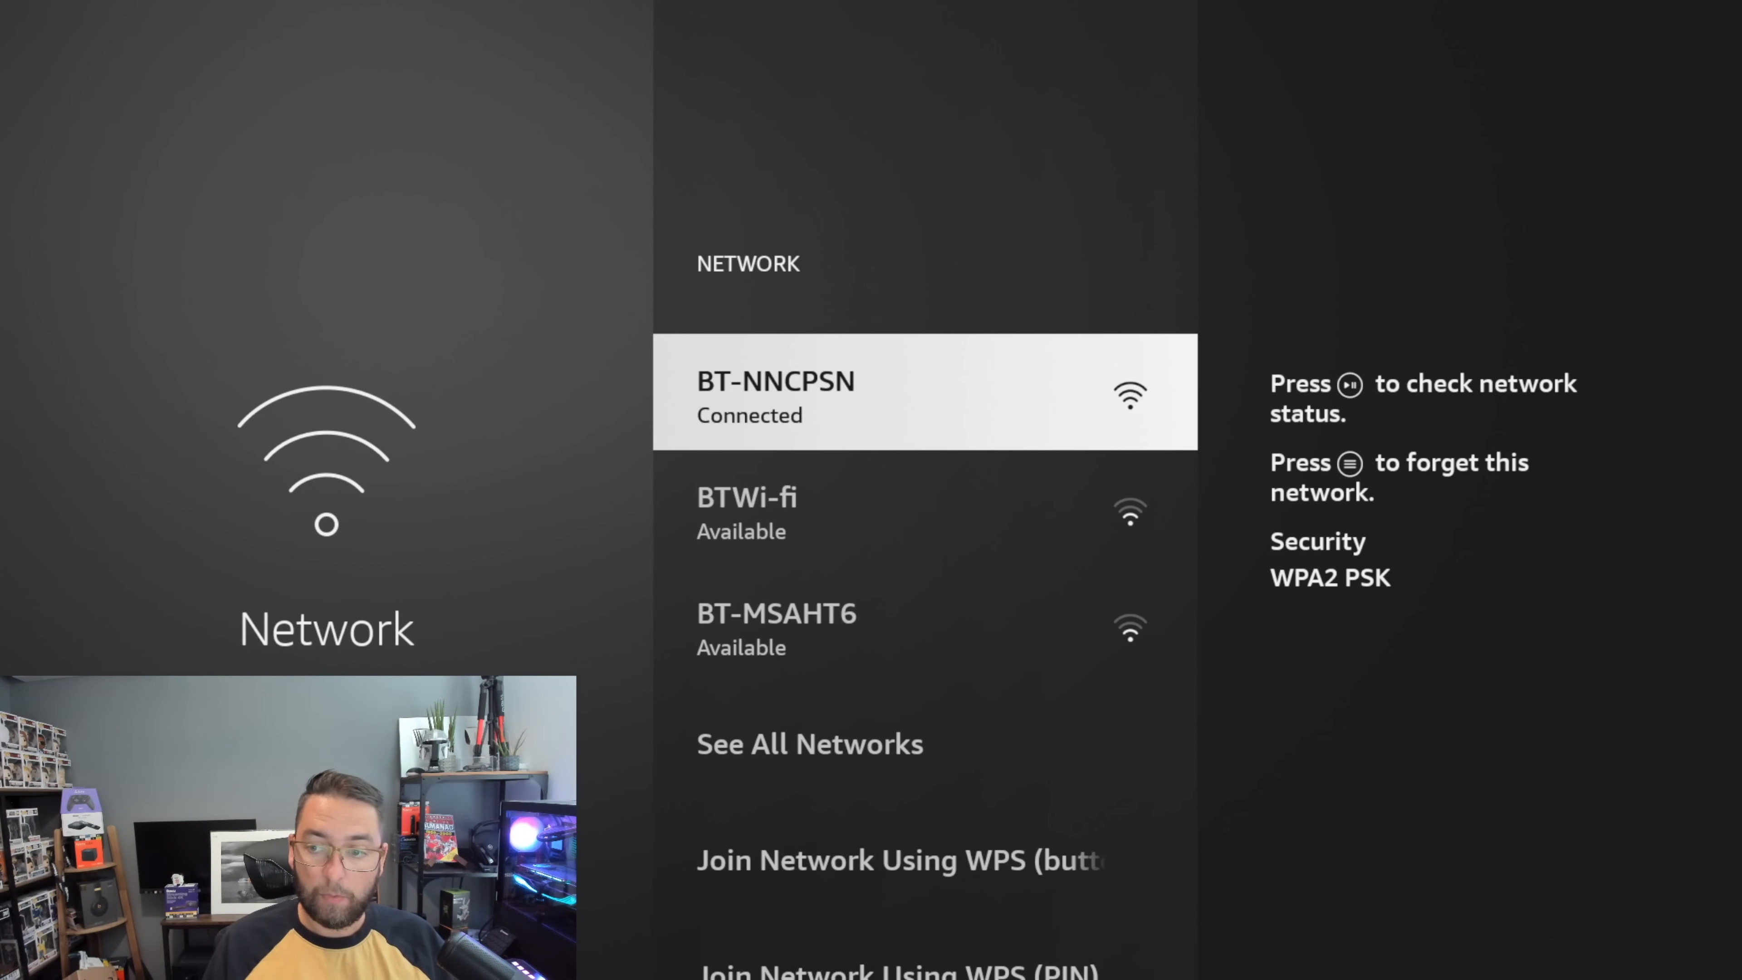
key(menu)
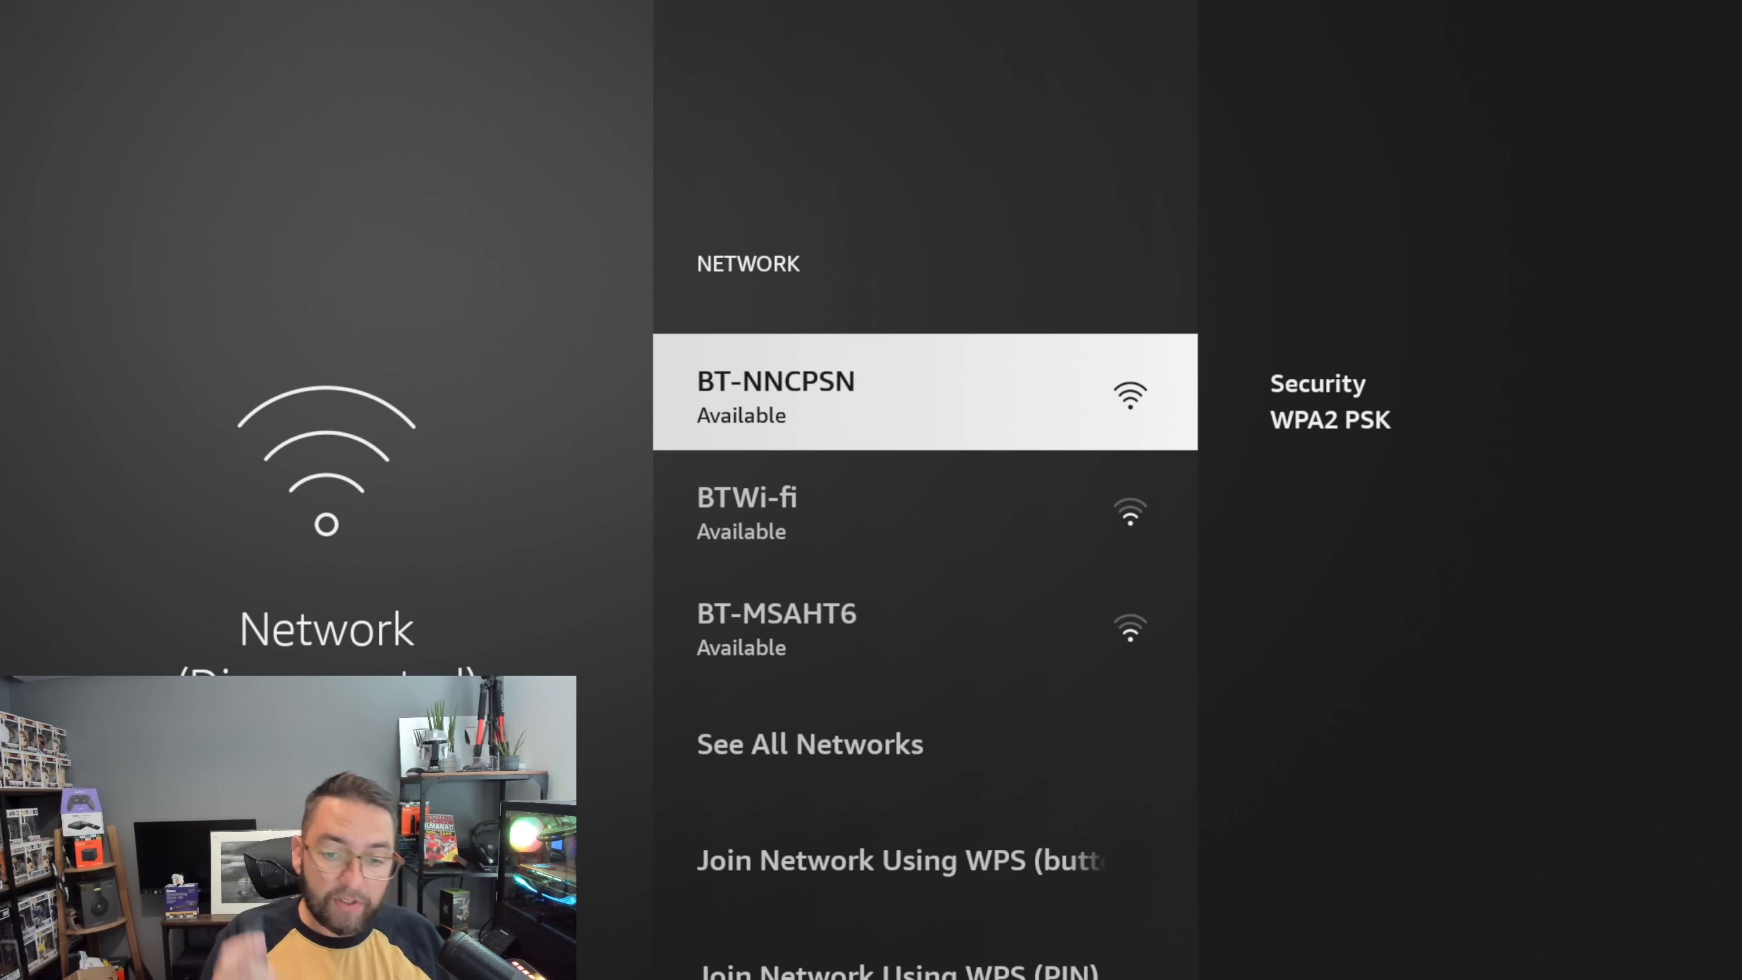
Step: Select BT-NNCPSN, enter its Wi-Fi password and start Advanced setup at the IP address step
click(776, 381)
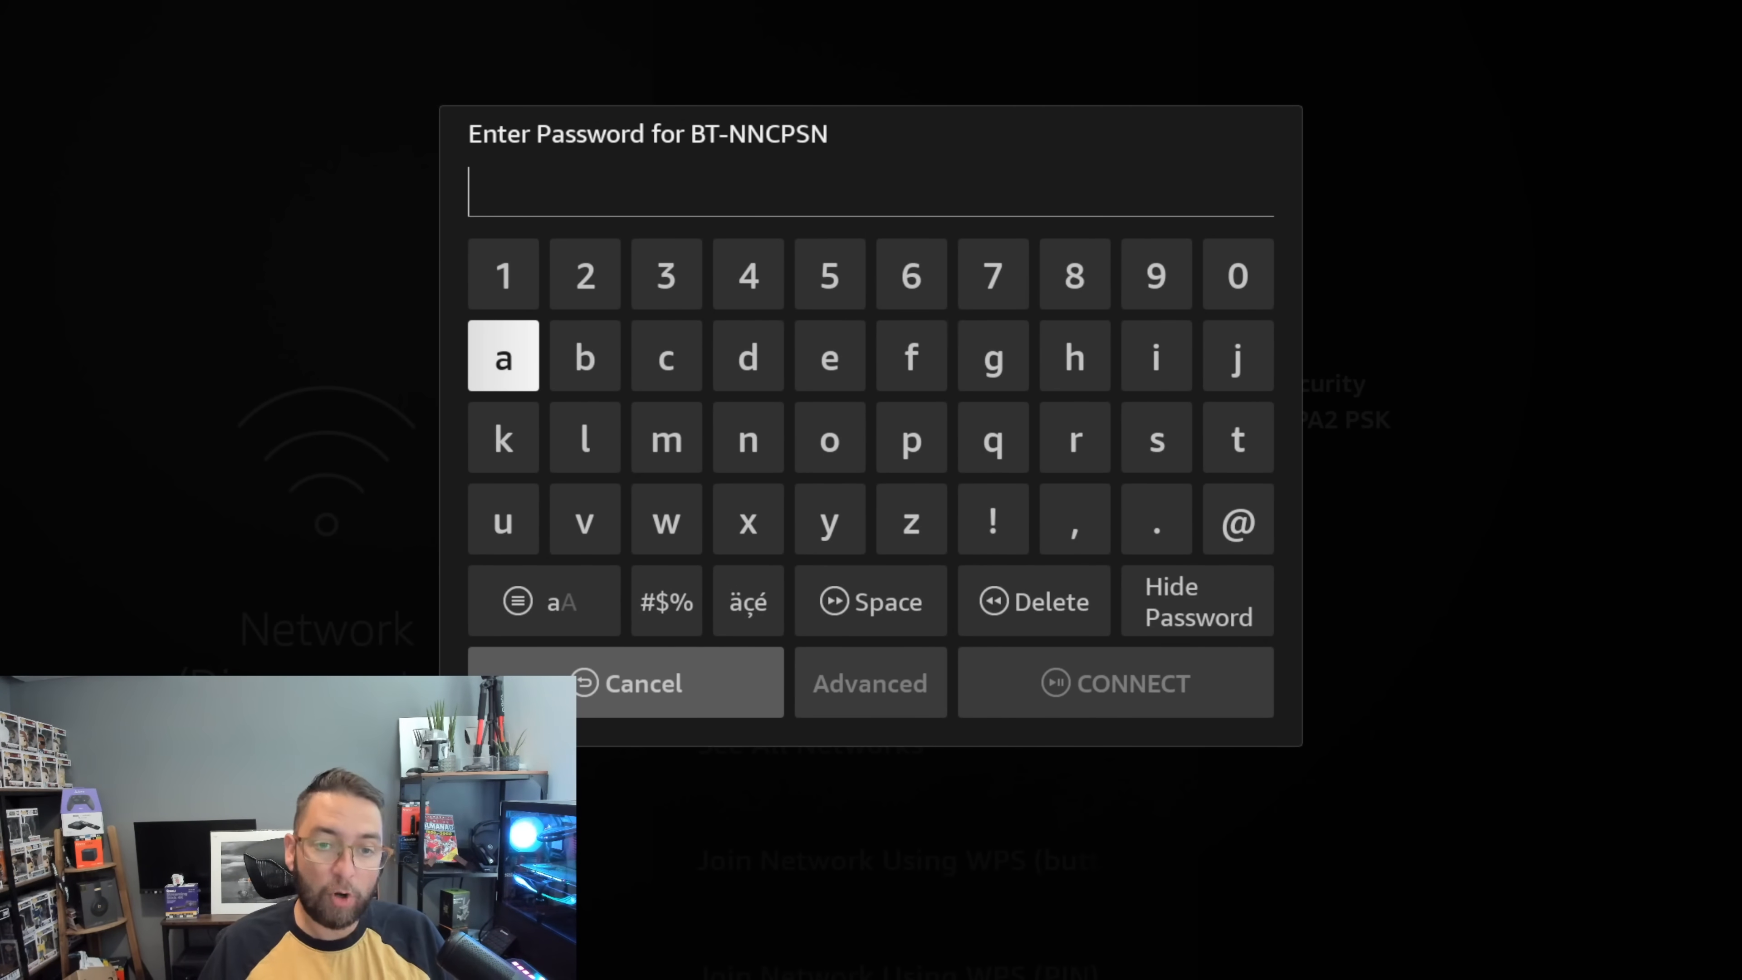
click(561, 601)
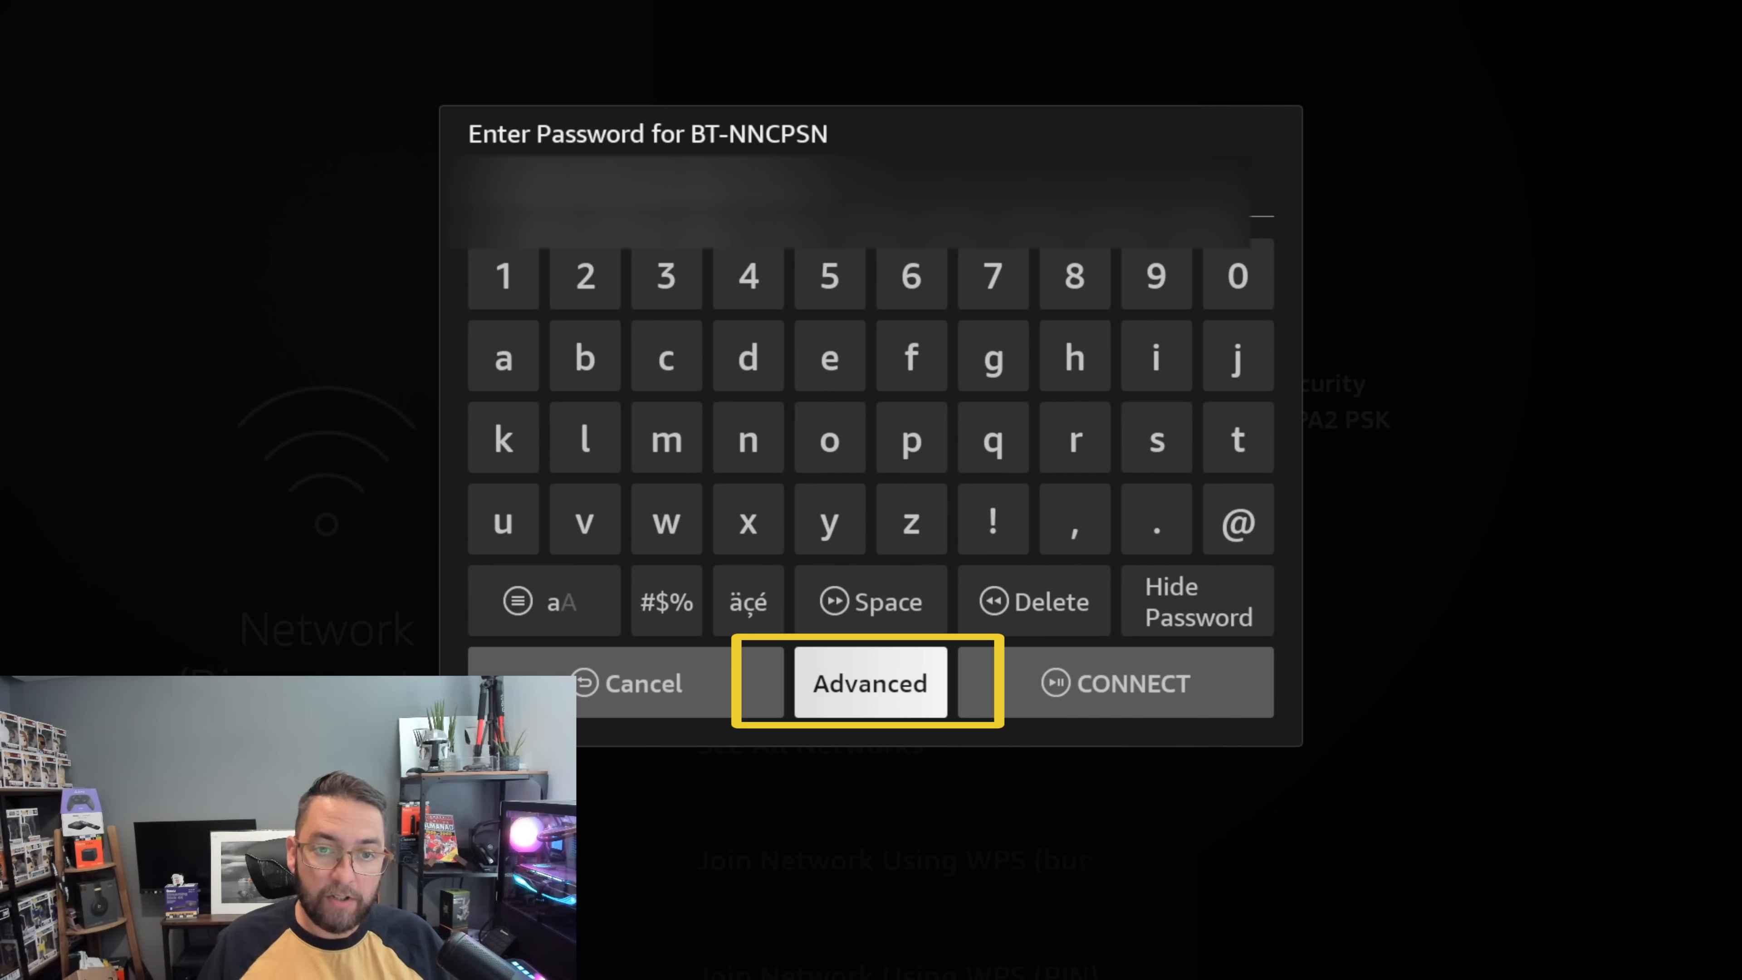
click(871, 682)
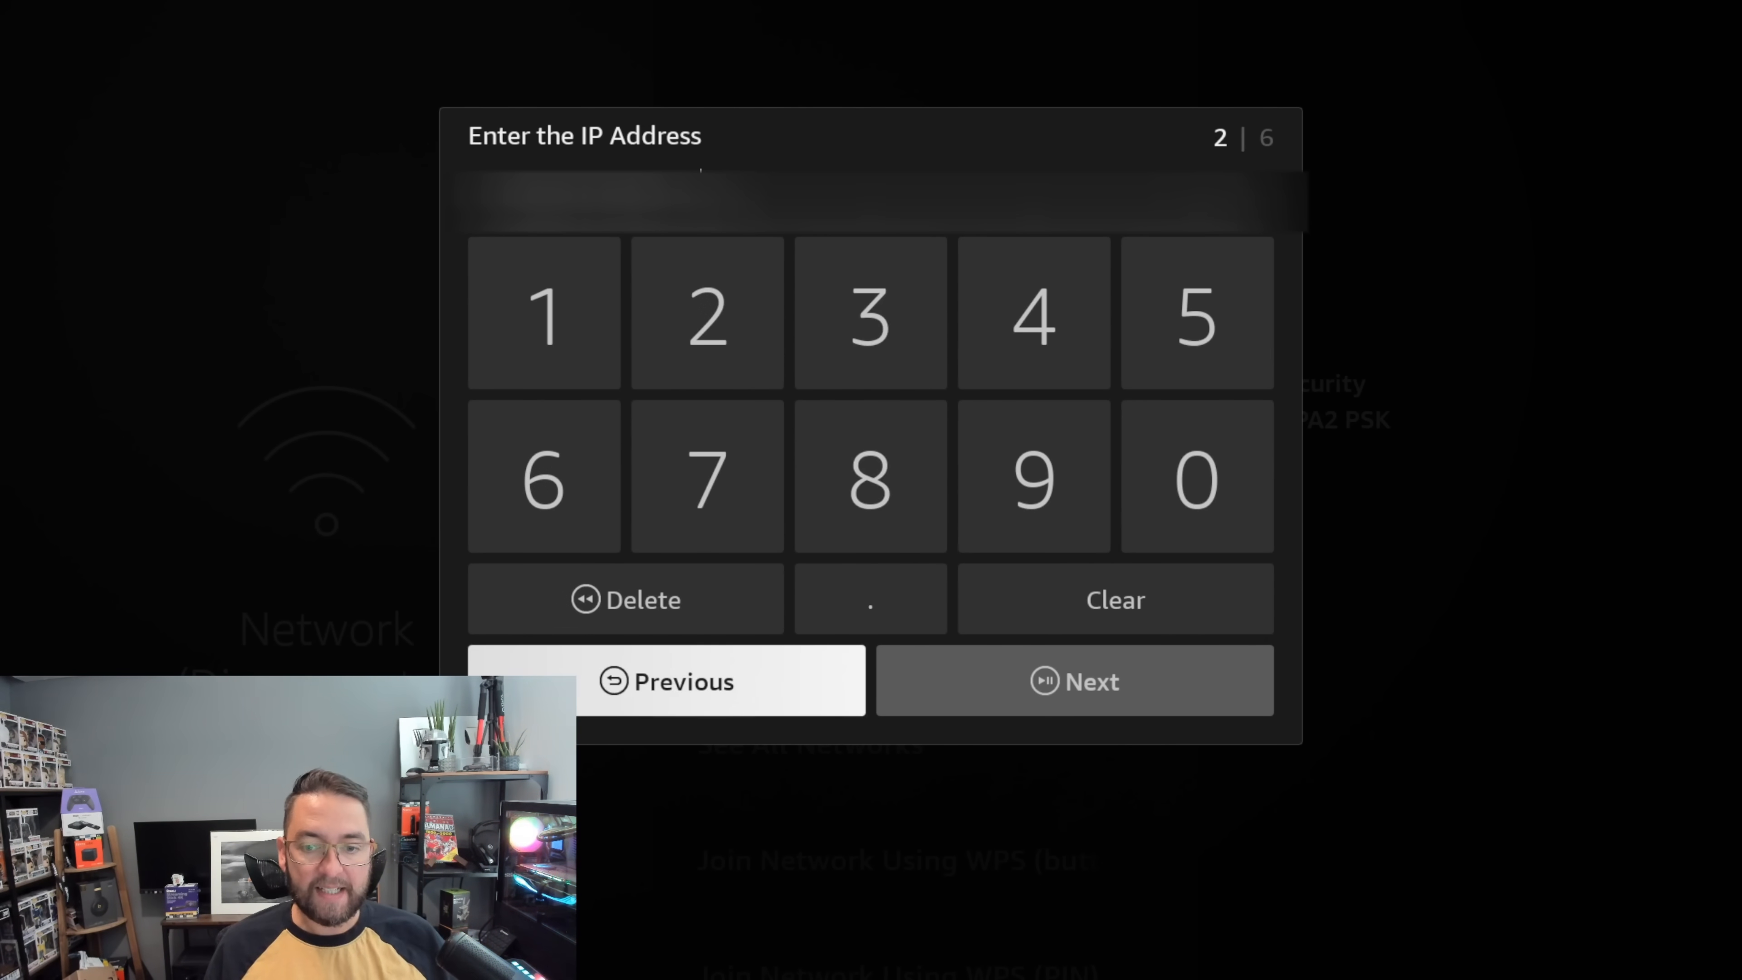
Step: Confirm the static IP, enter the gateway address, and reach the network prefix length of 24
click(1073, 681)
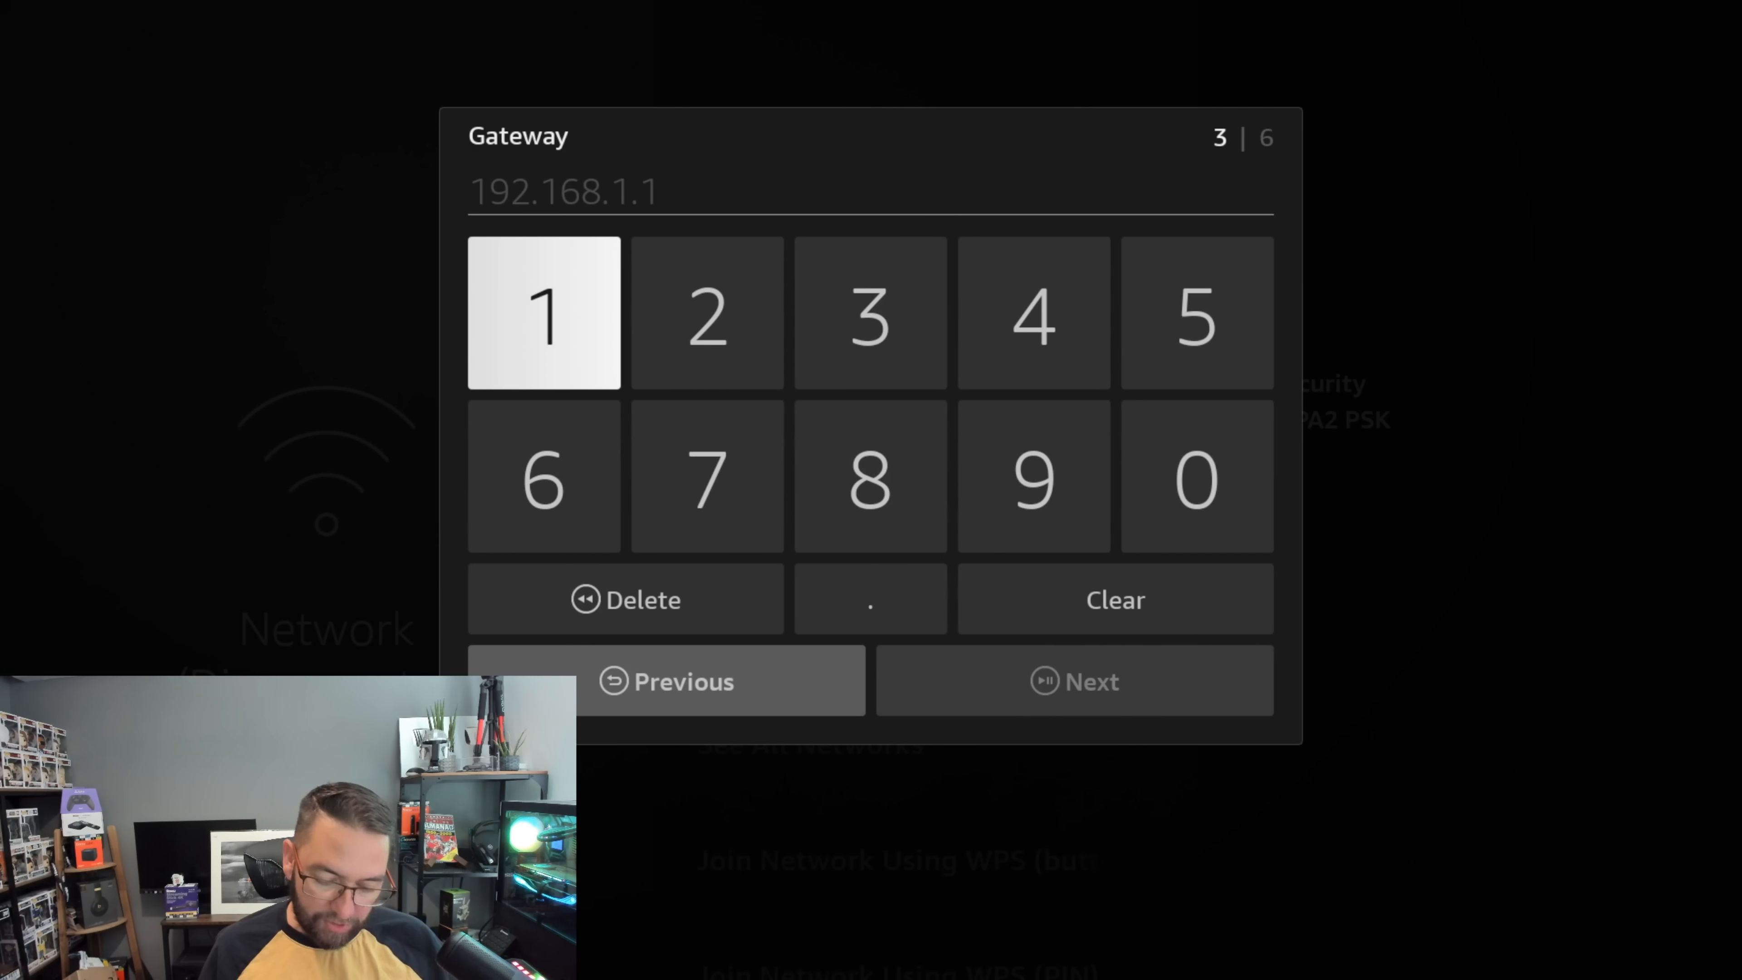
click(870, 476)
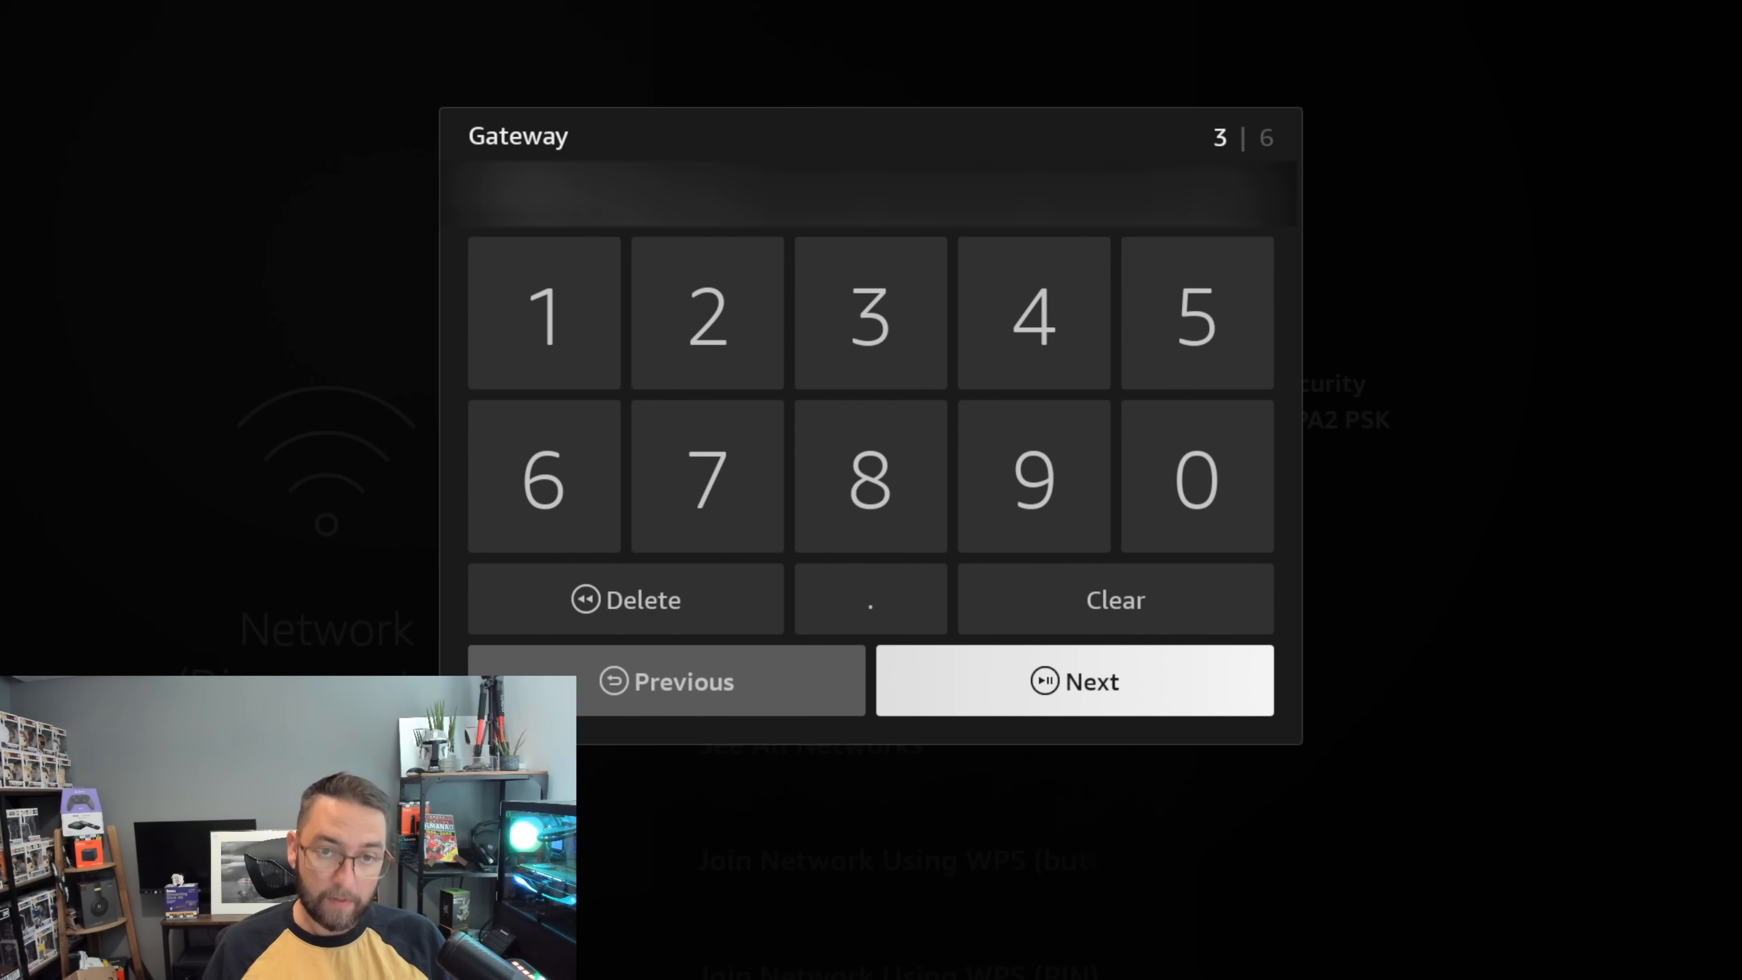
click(1074, 682)
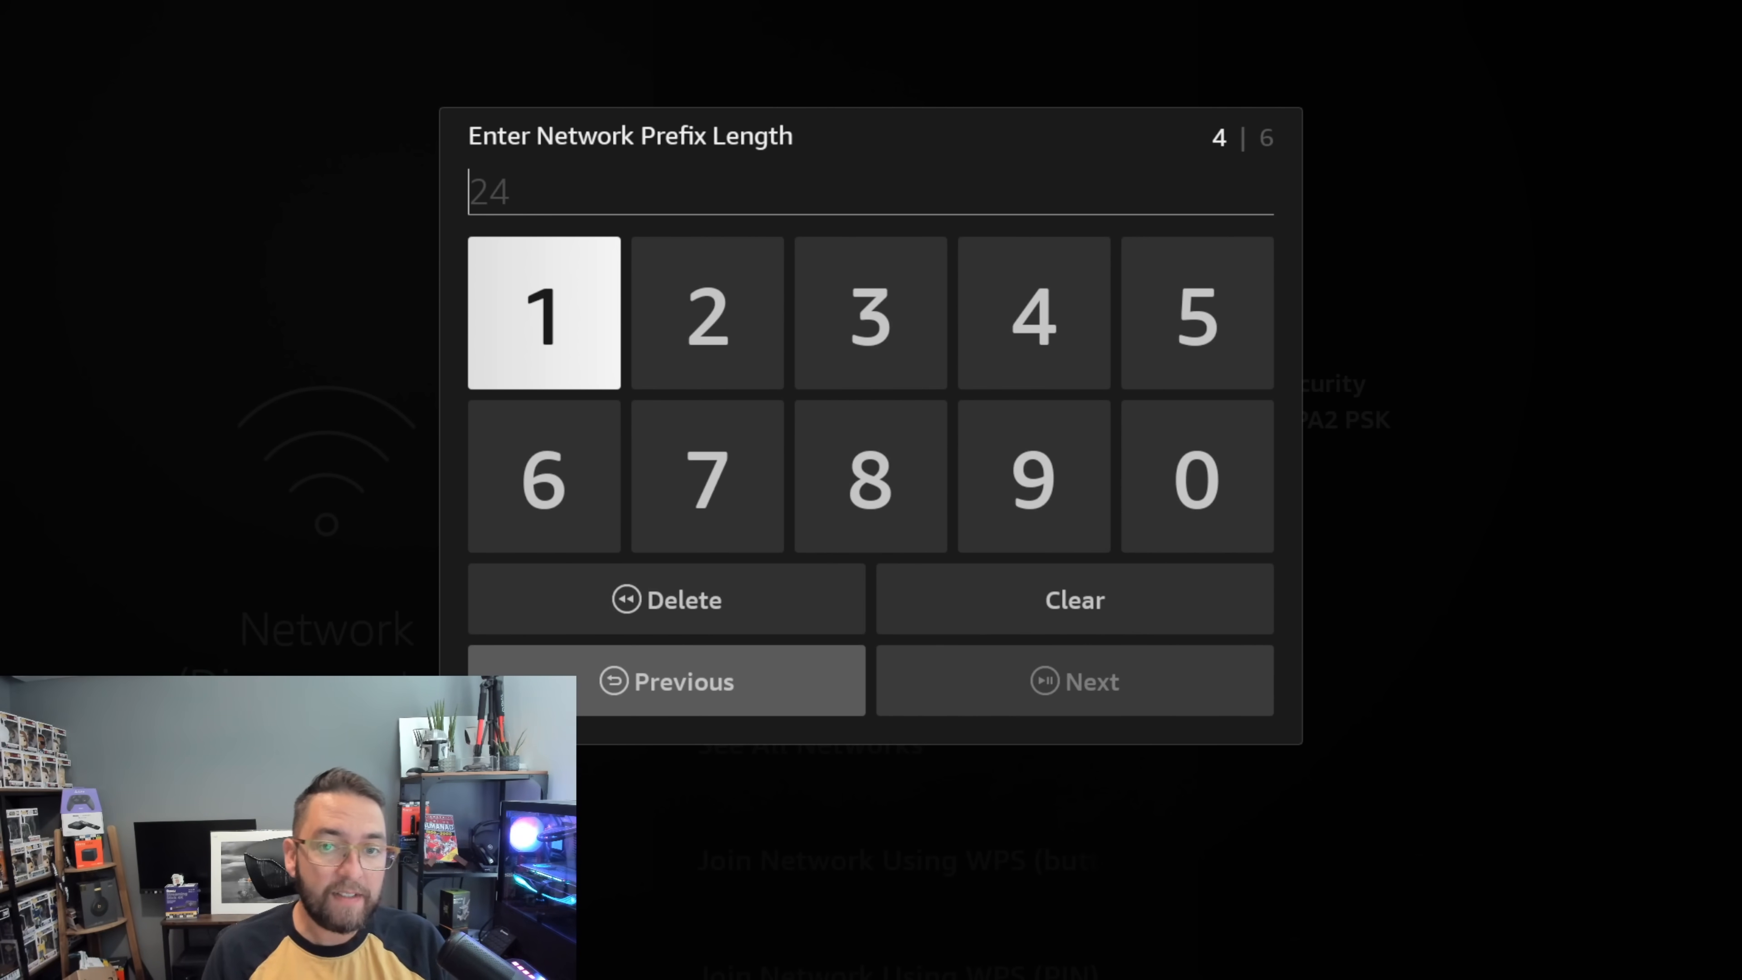
click(1033, 312)
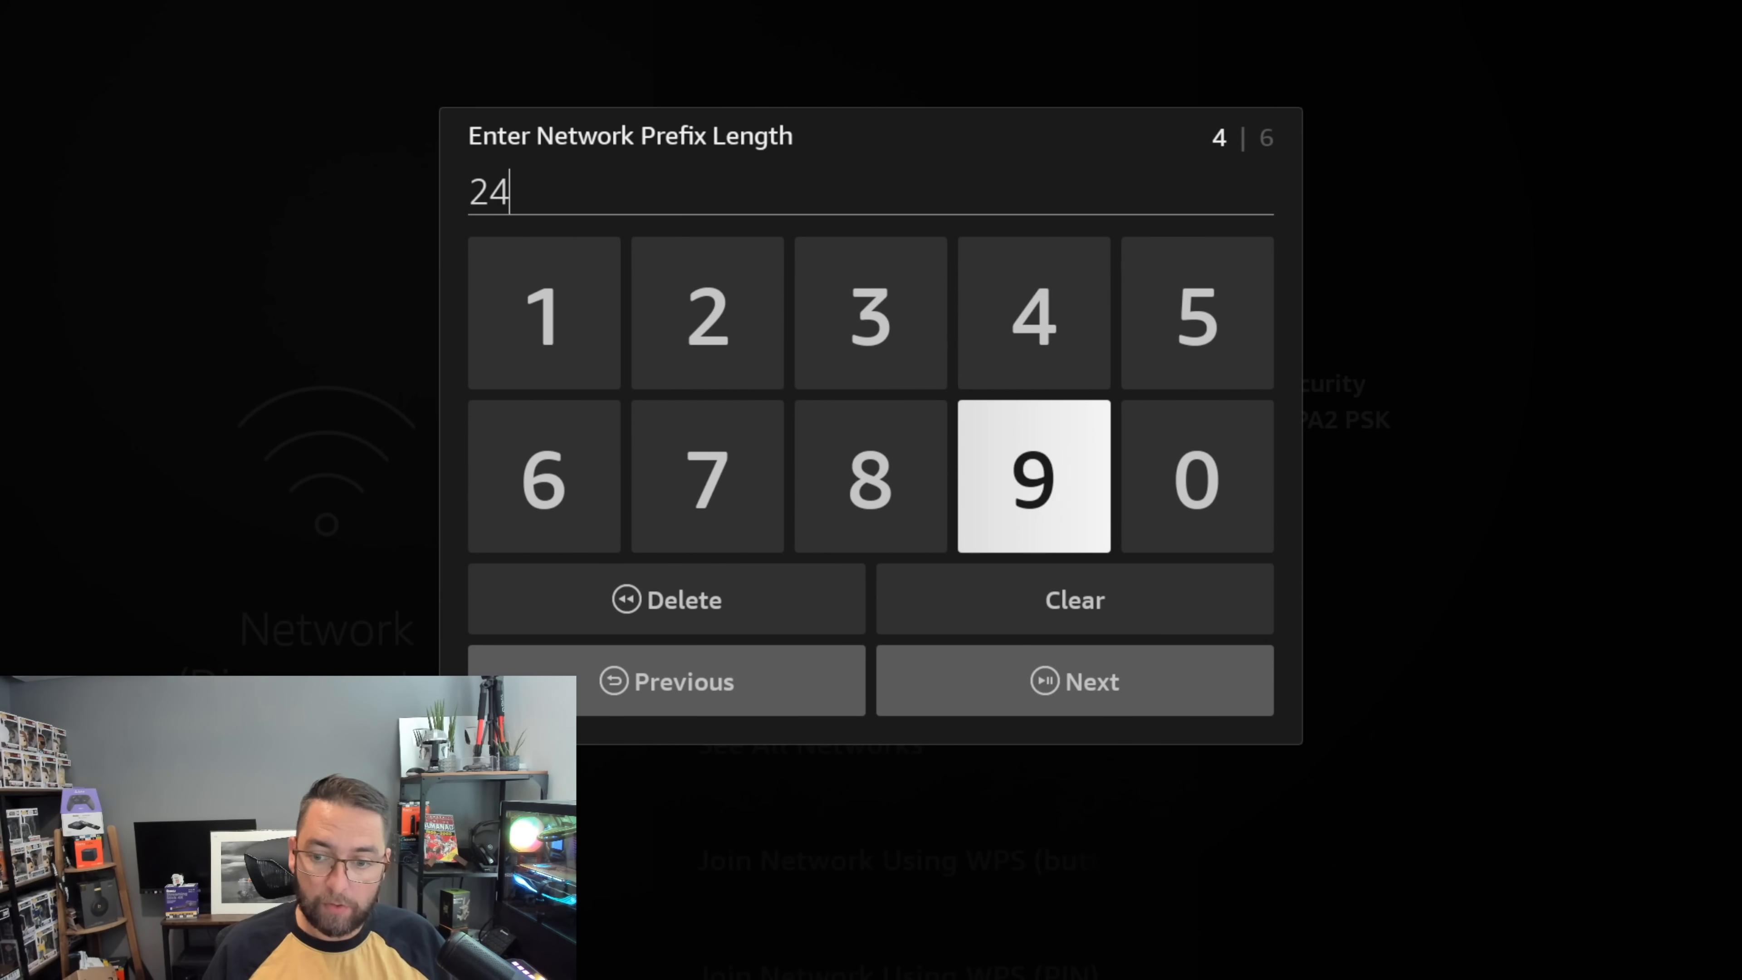
Step: Confirm prefix length 24 and enter 1.1.1.2 as DNS 1
click(1074, 682)
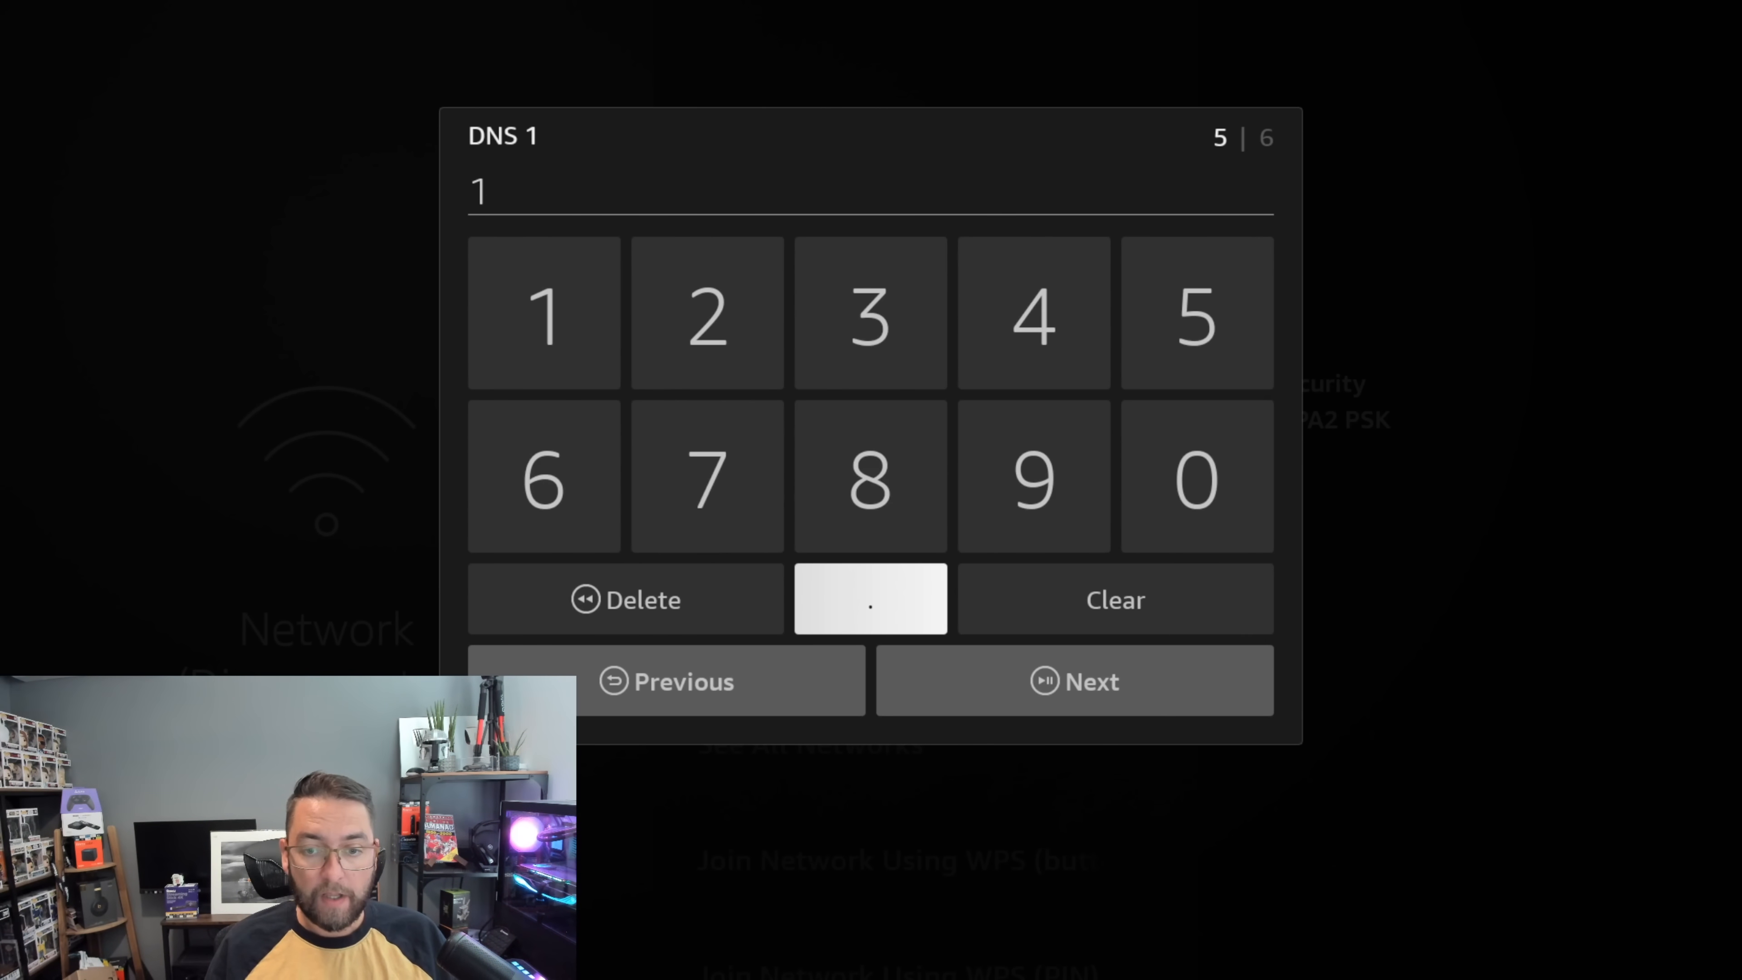
click(543, 312)
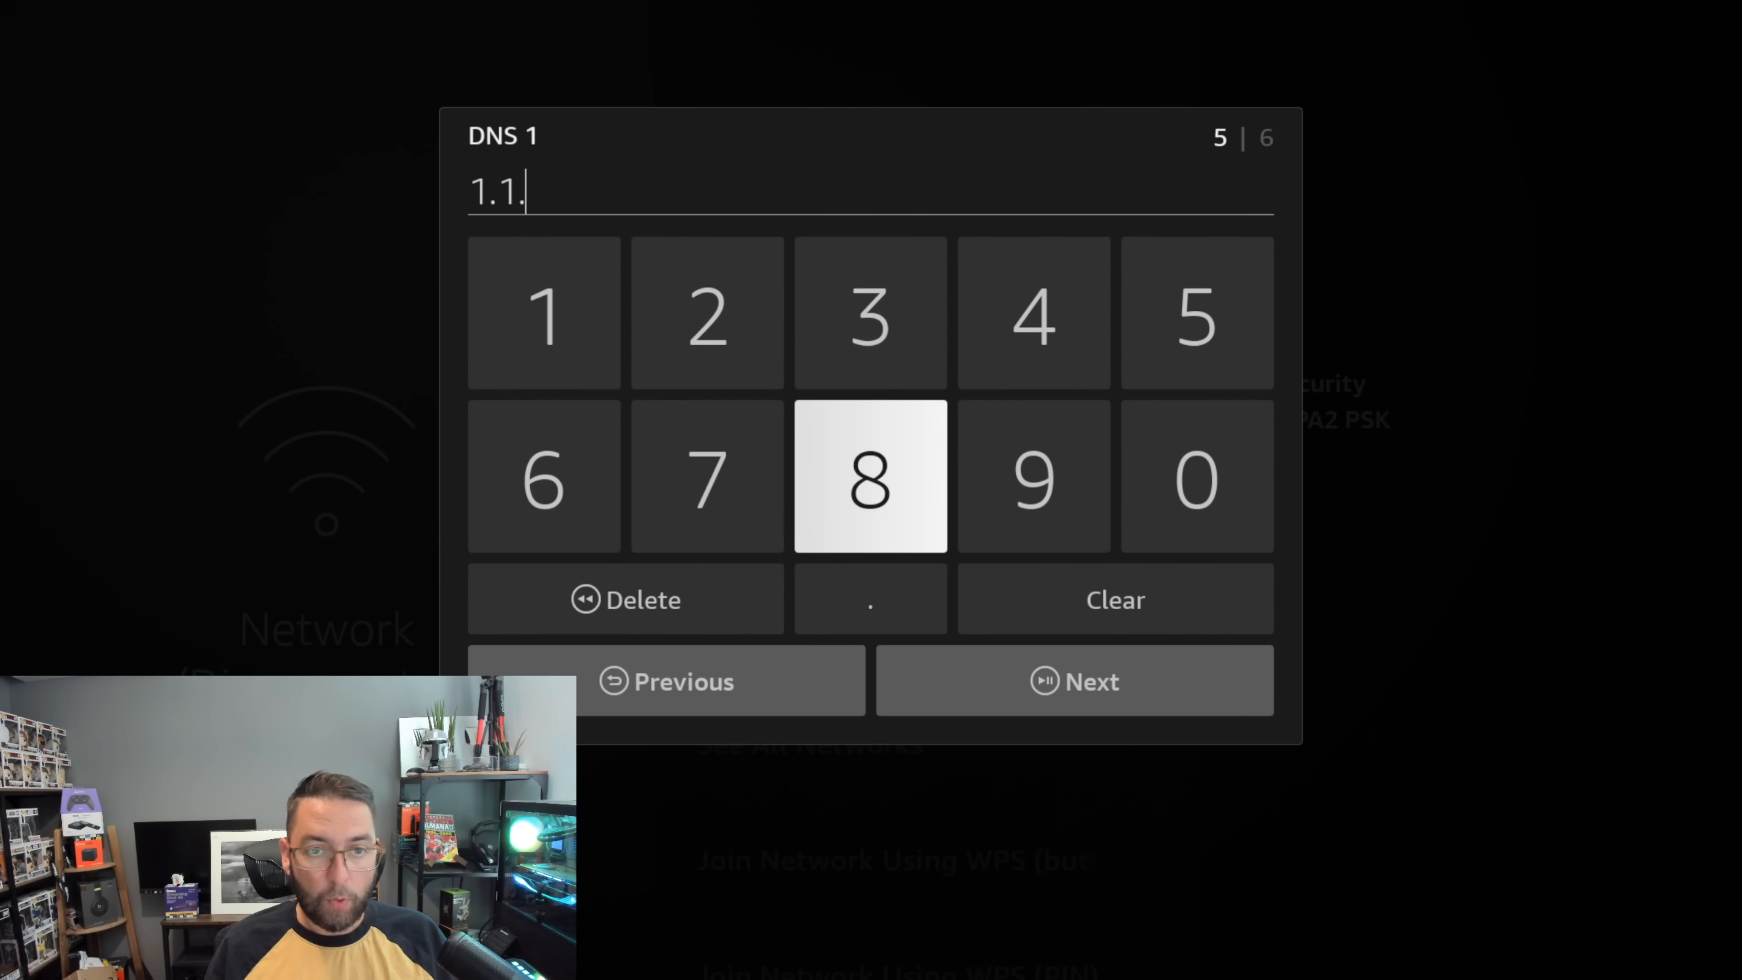
click(544, 313)
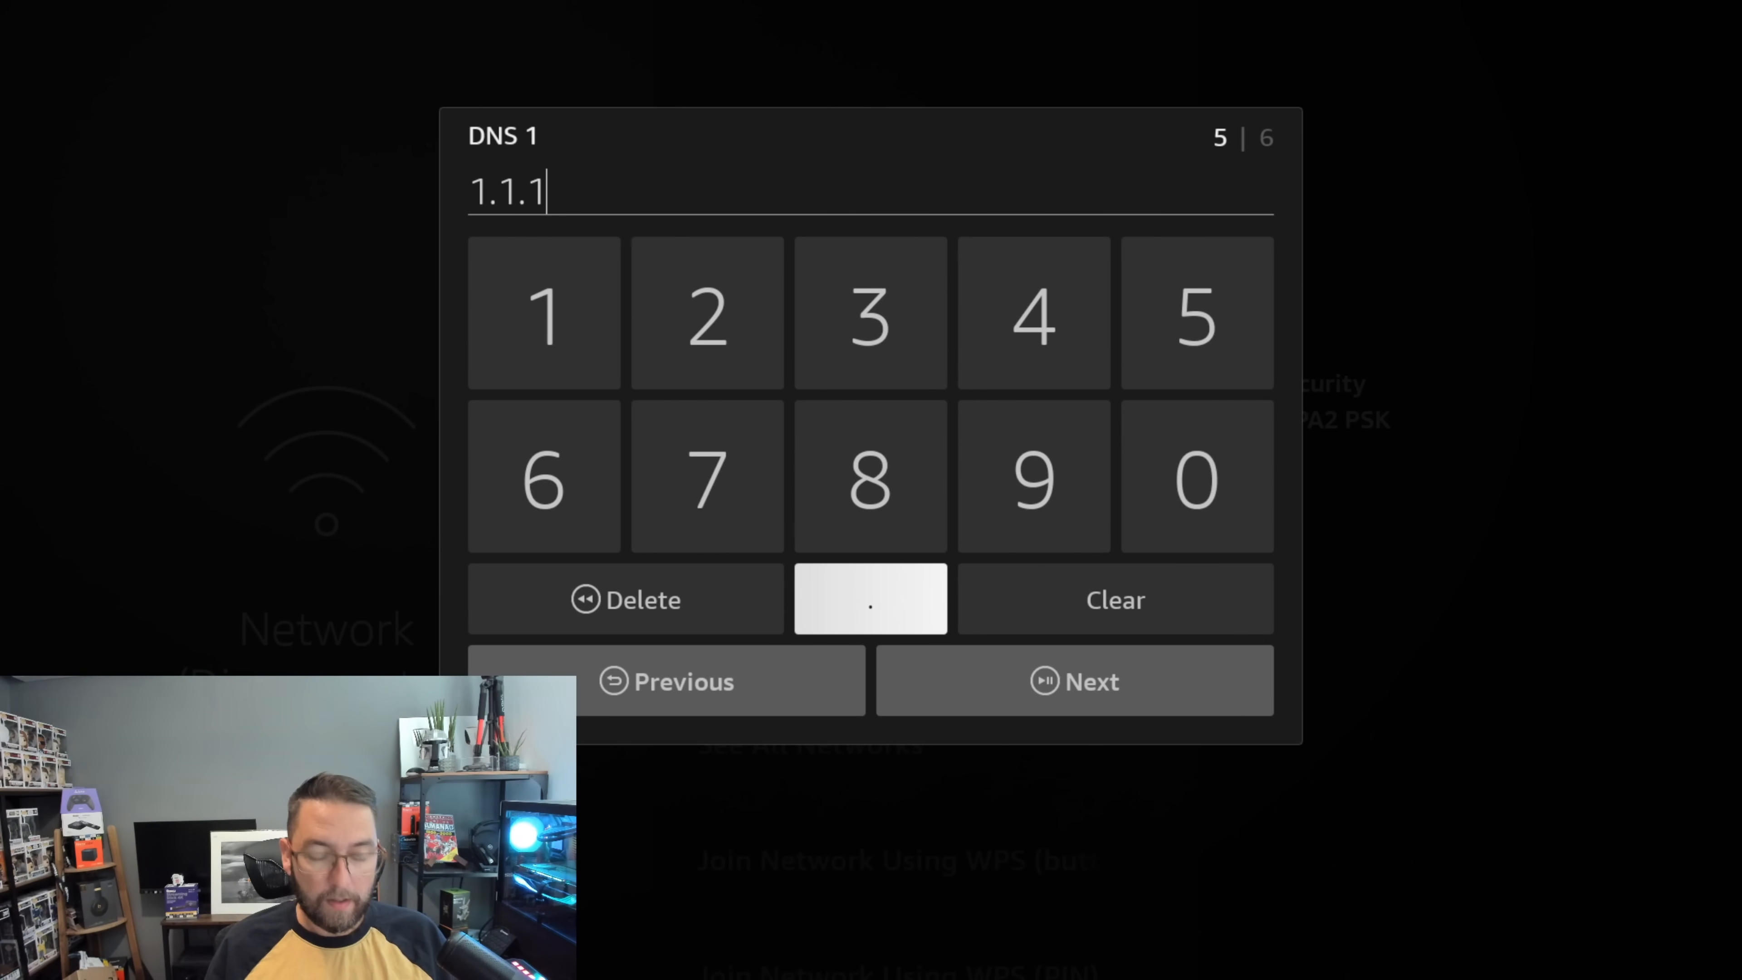
click(707, 313)
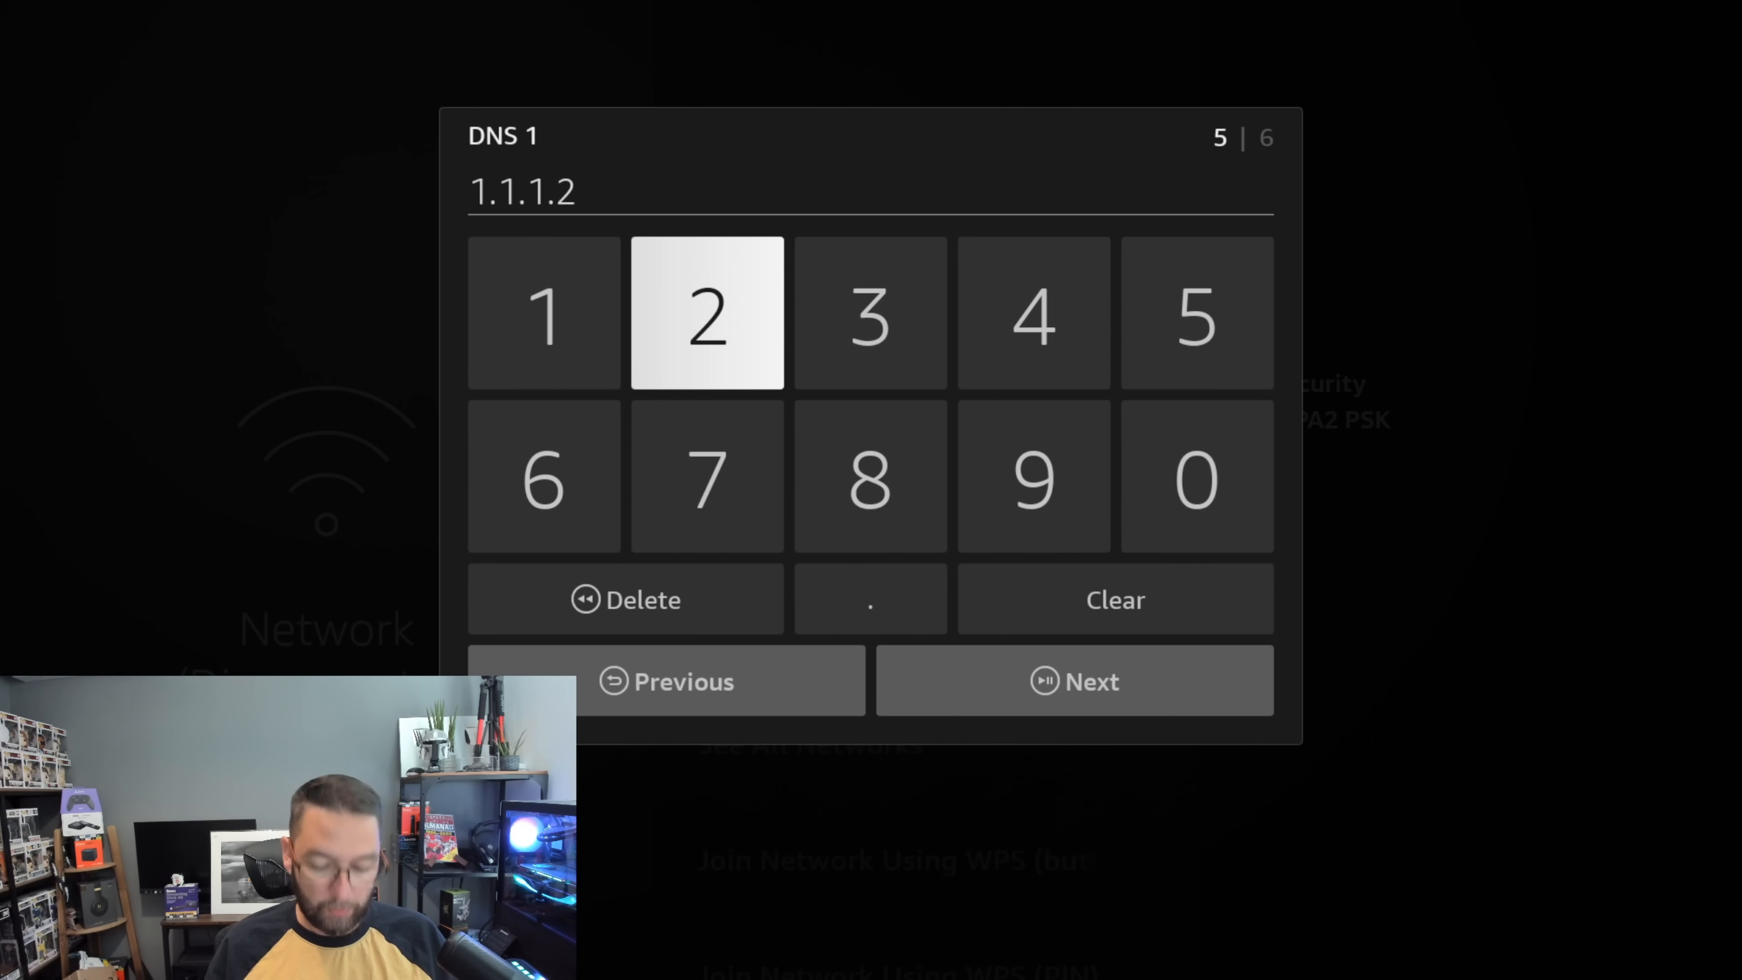
Step: Enter 1.0.0.2 as DNS 2 and connect to BT-NNCPSN with these settings
click(1073, 681)
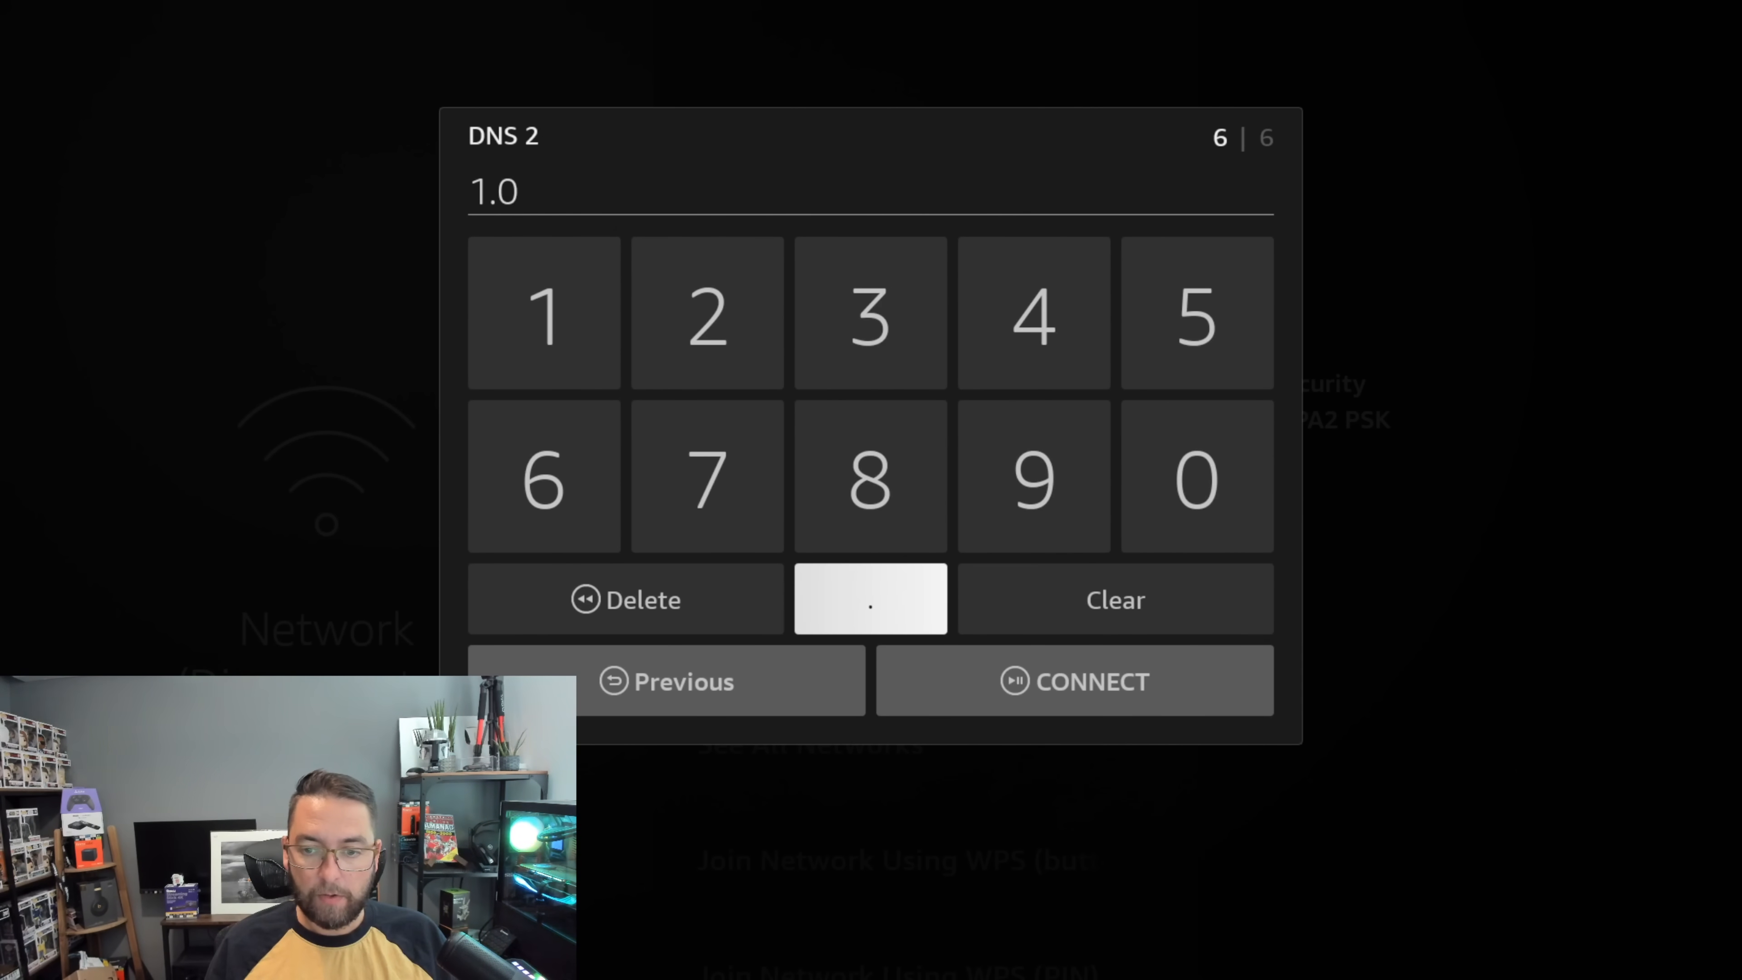
click(1196, 478)
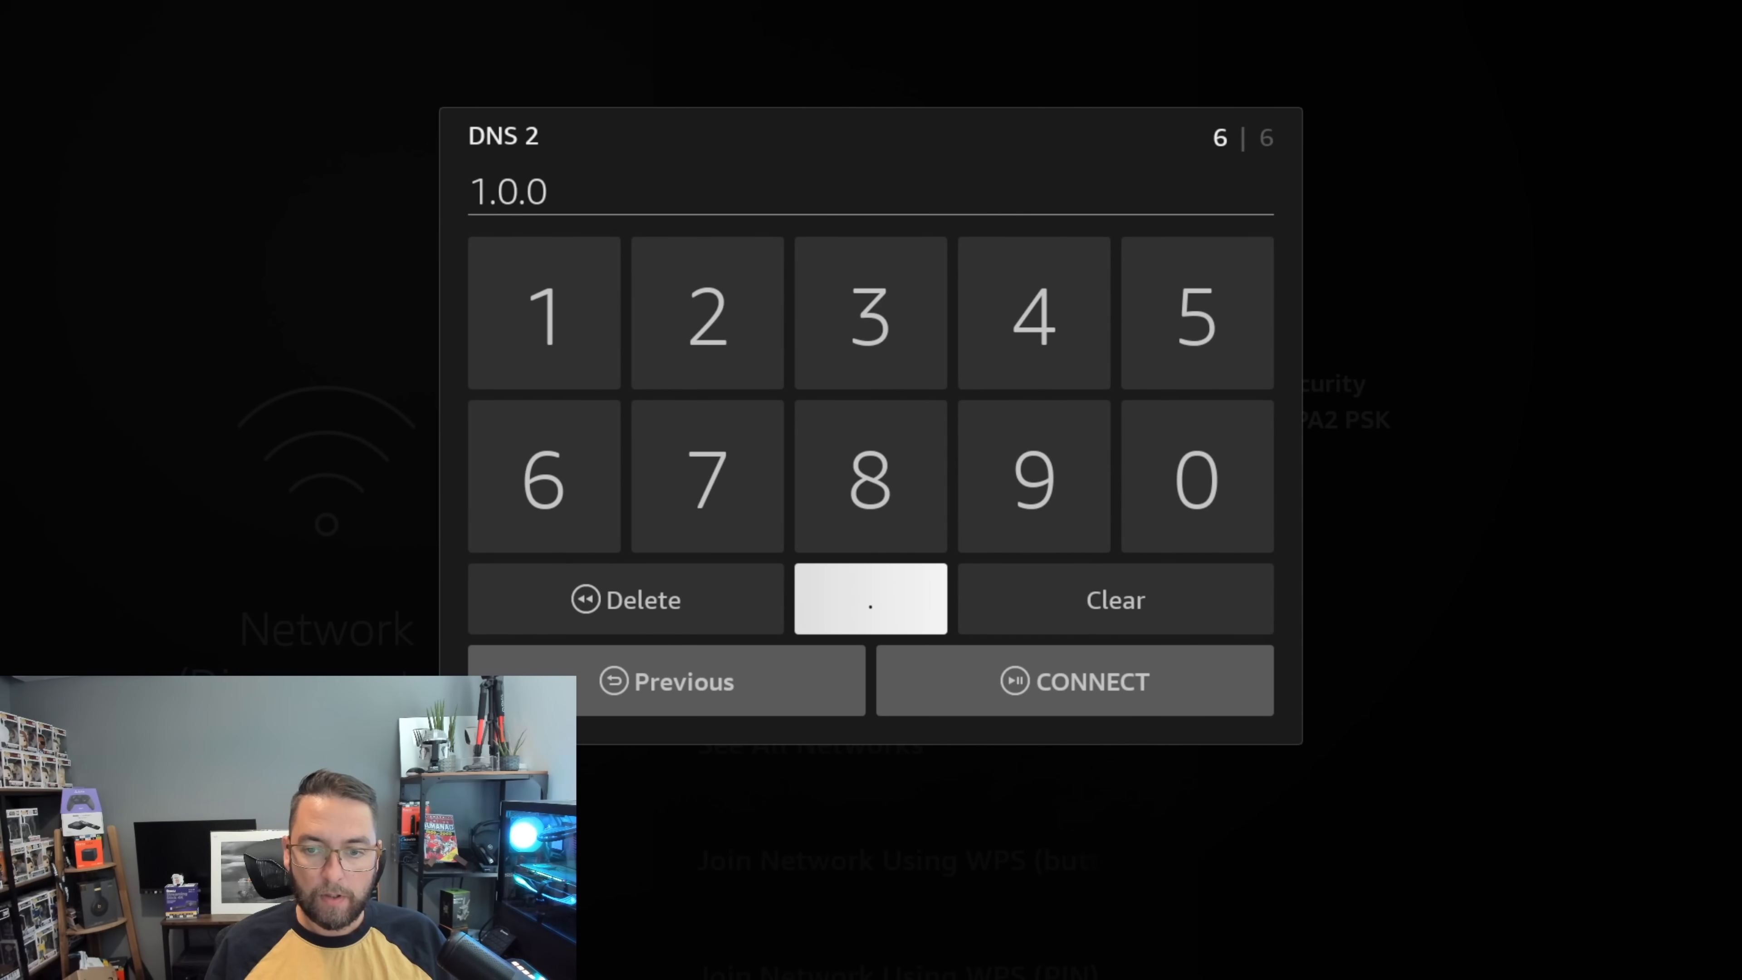
click(706, 311)
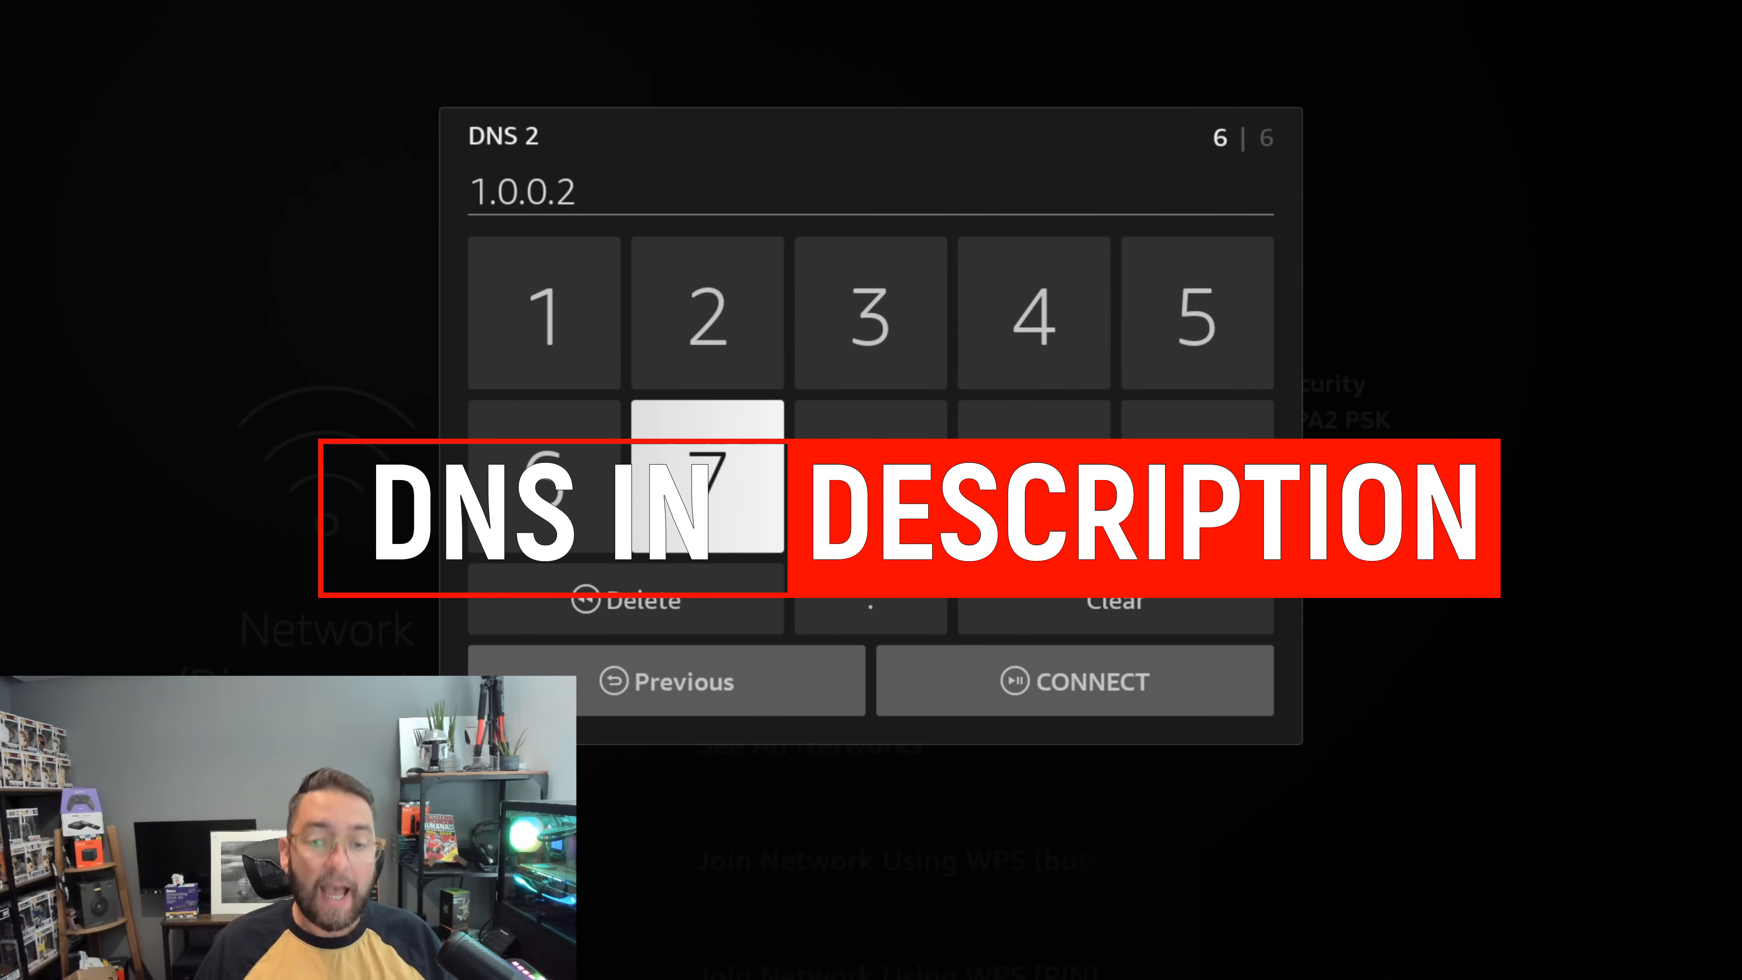
click(1073, 681)
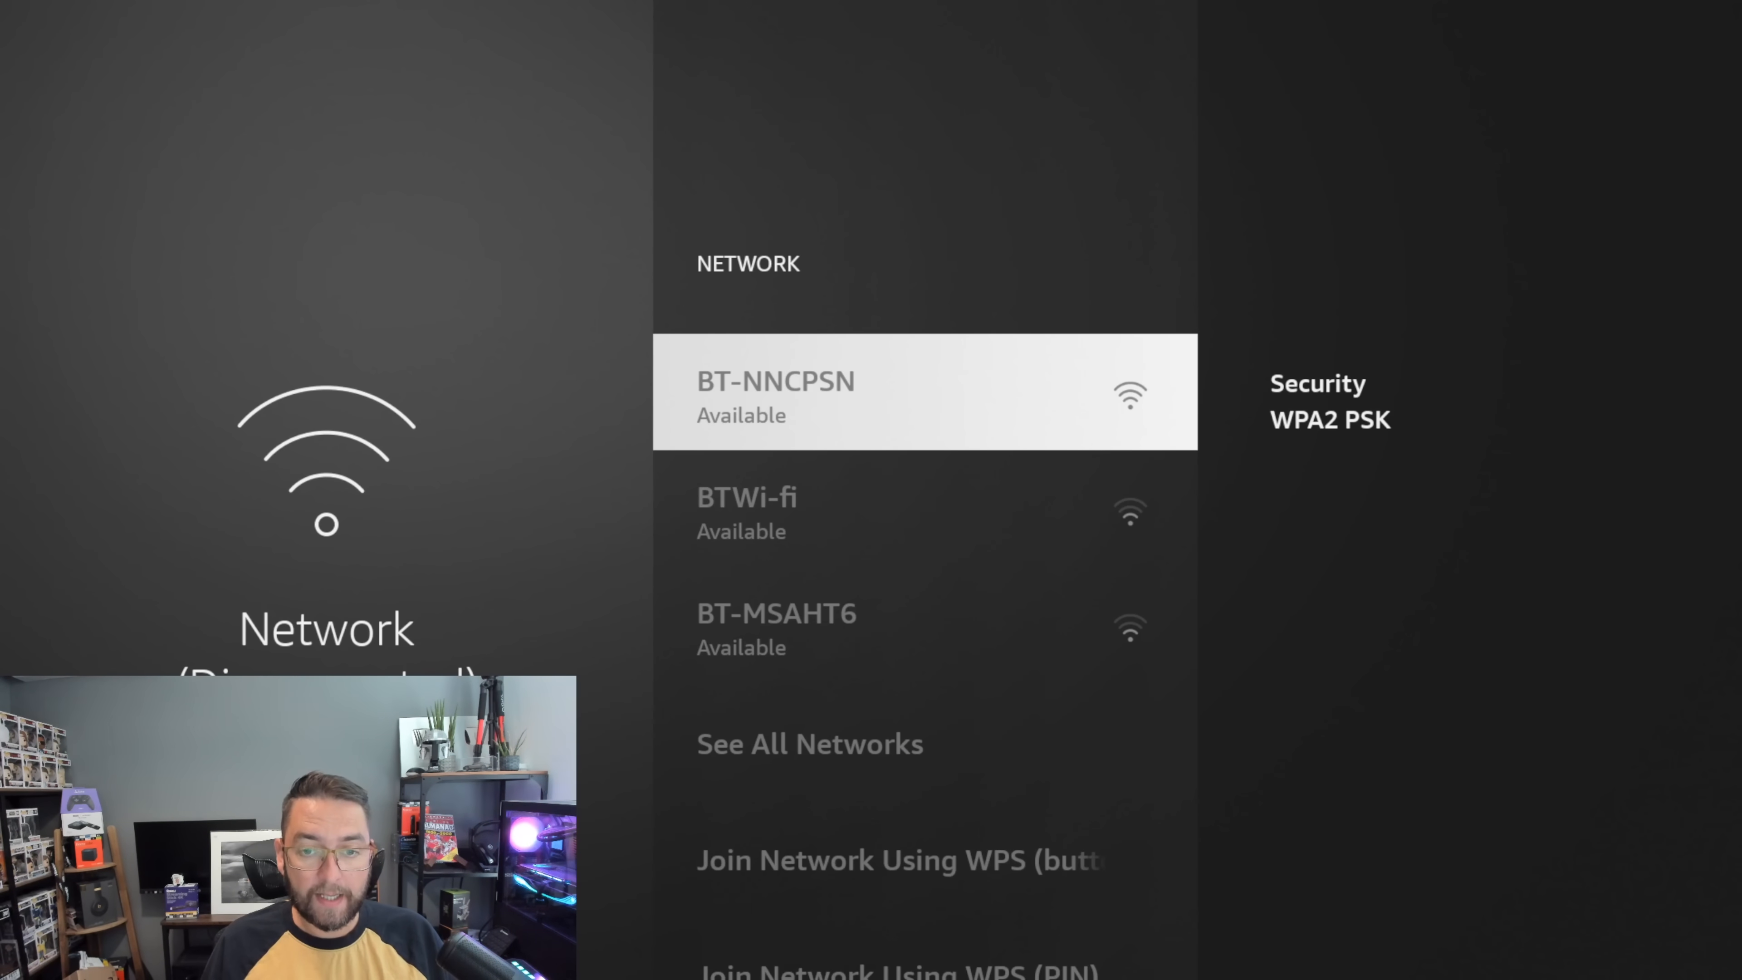
Step: Show BT-NNCPSN (5GHz) connection status, confirming Wi-Fi and internet are connected
click(925, 391)
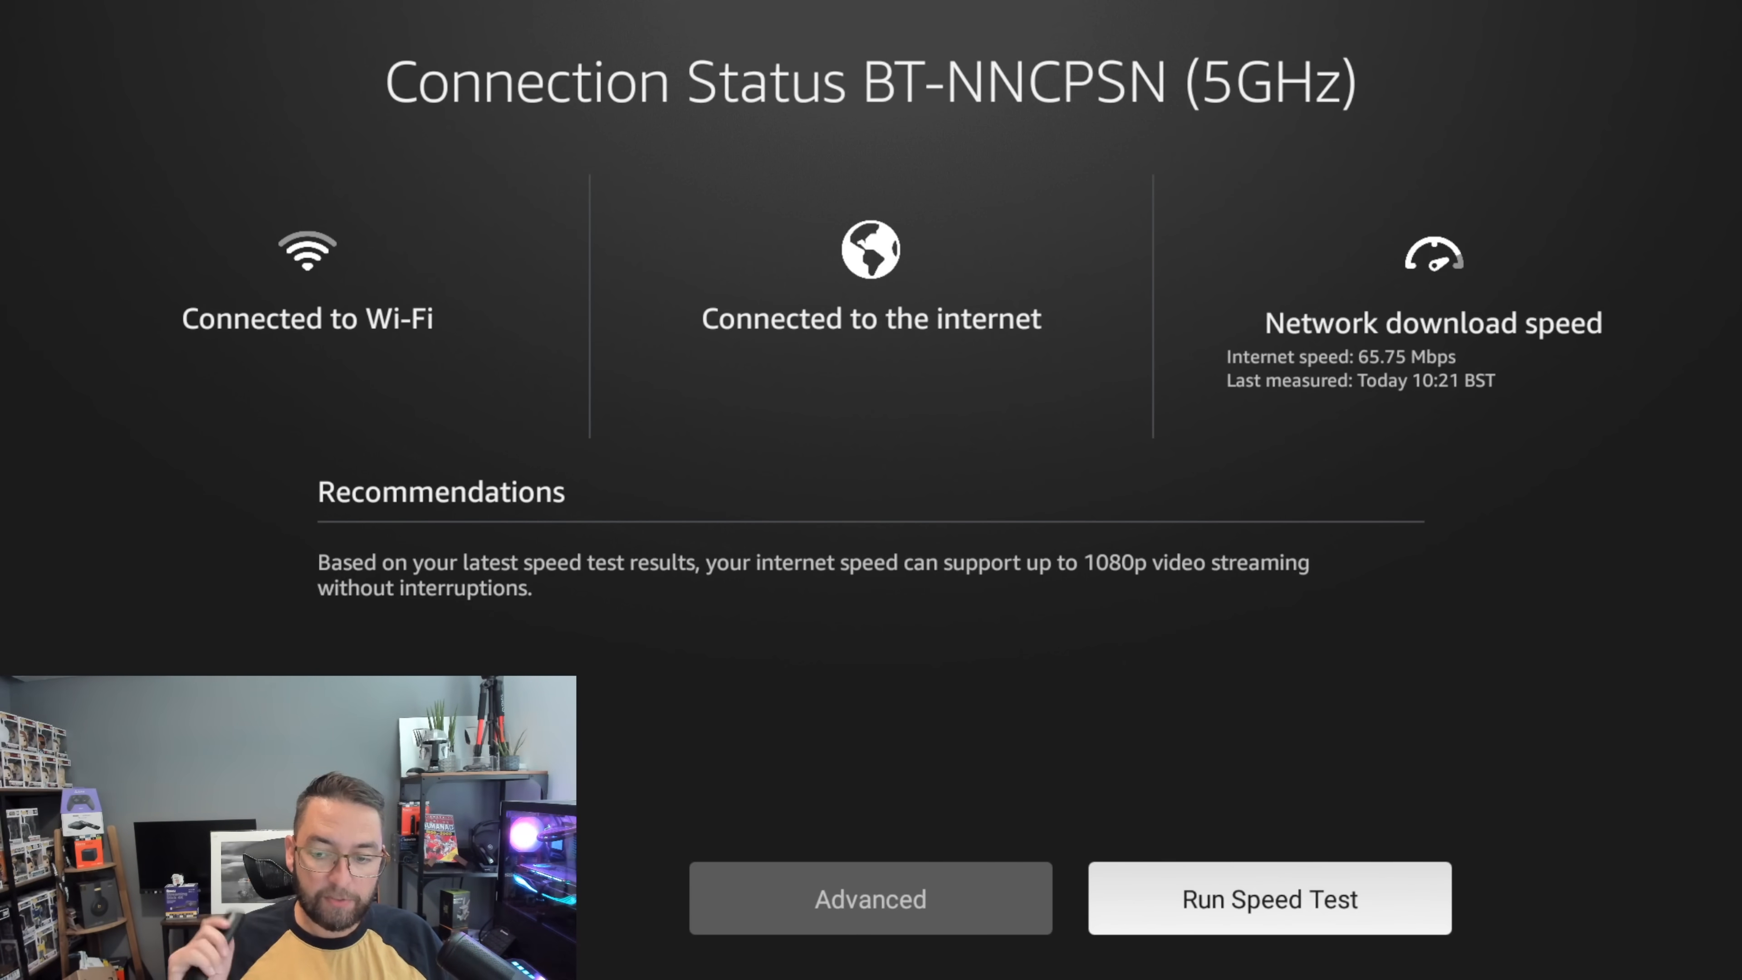
Step: Run the network speed test, then return to the network list with BT-NNCPSN Connected
click(1268, 897)
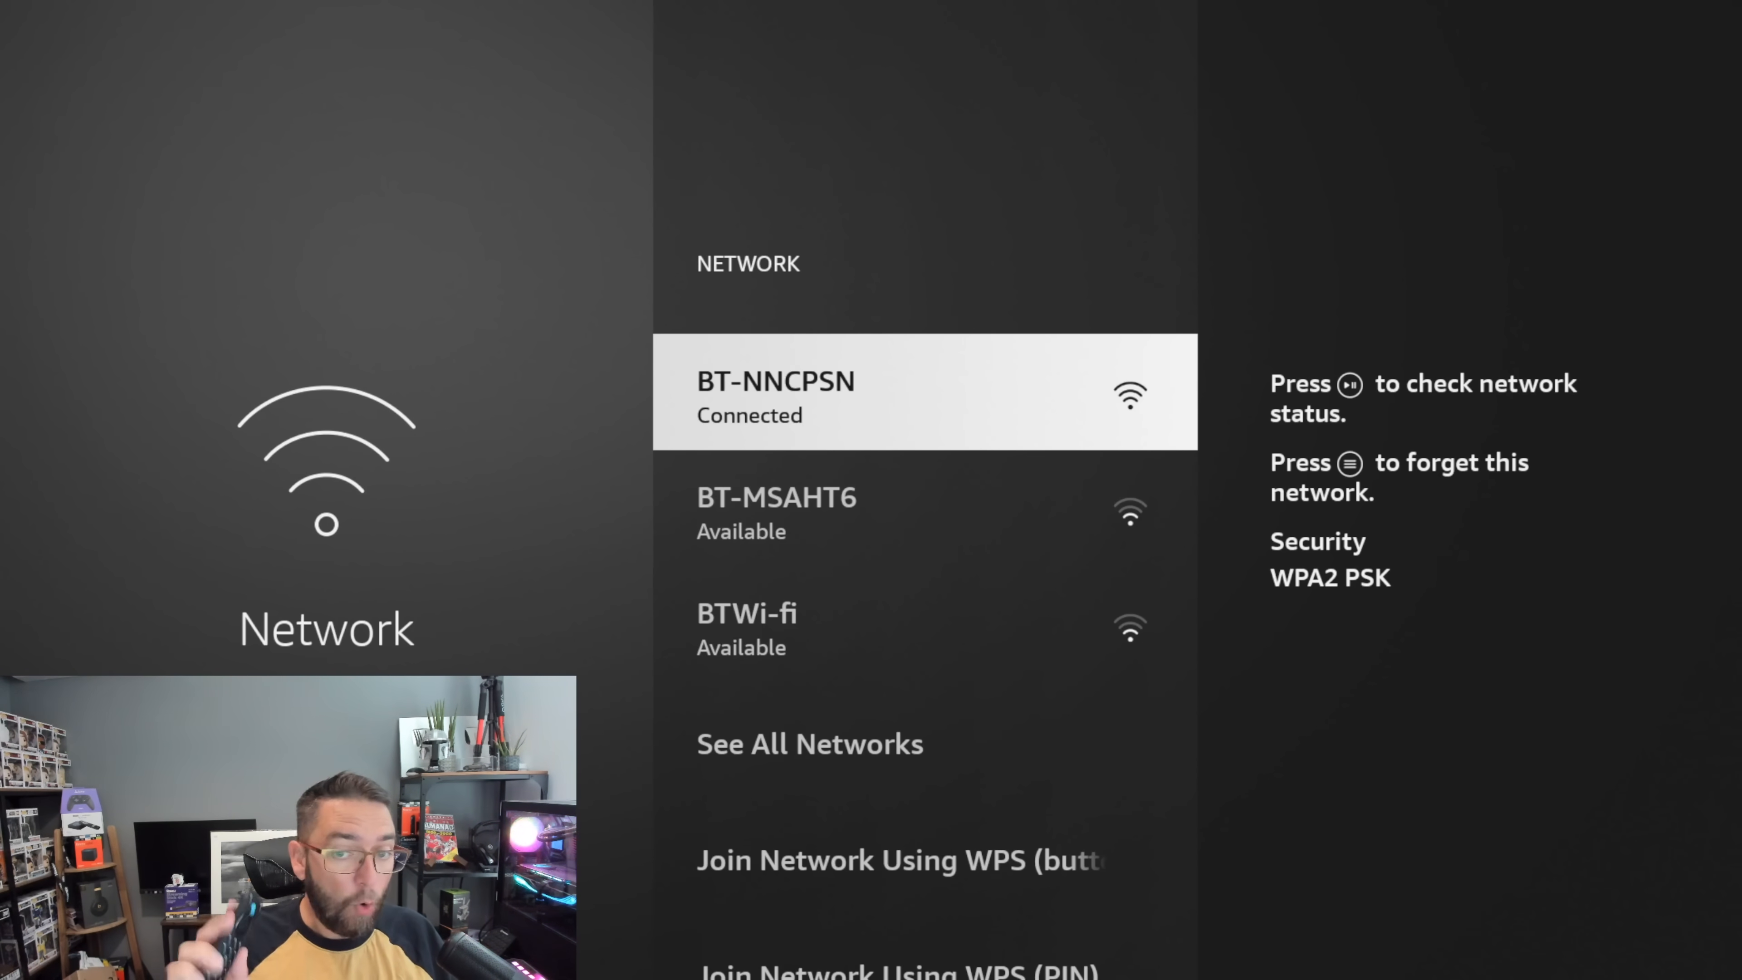
Step: Exit the Network settings, leaving Fire TV for the YouTube channel videos page
key(menu)
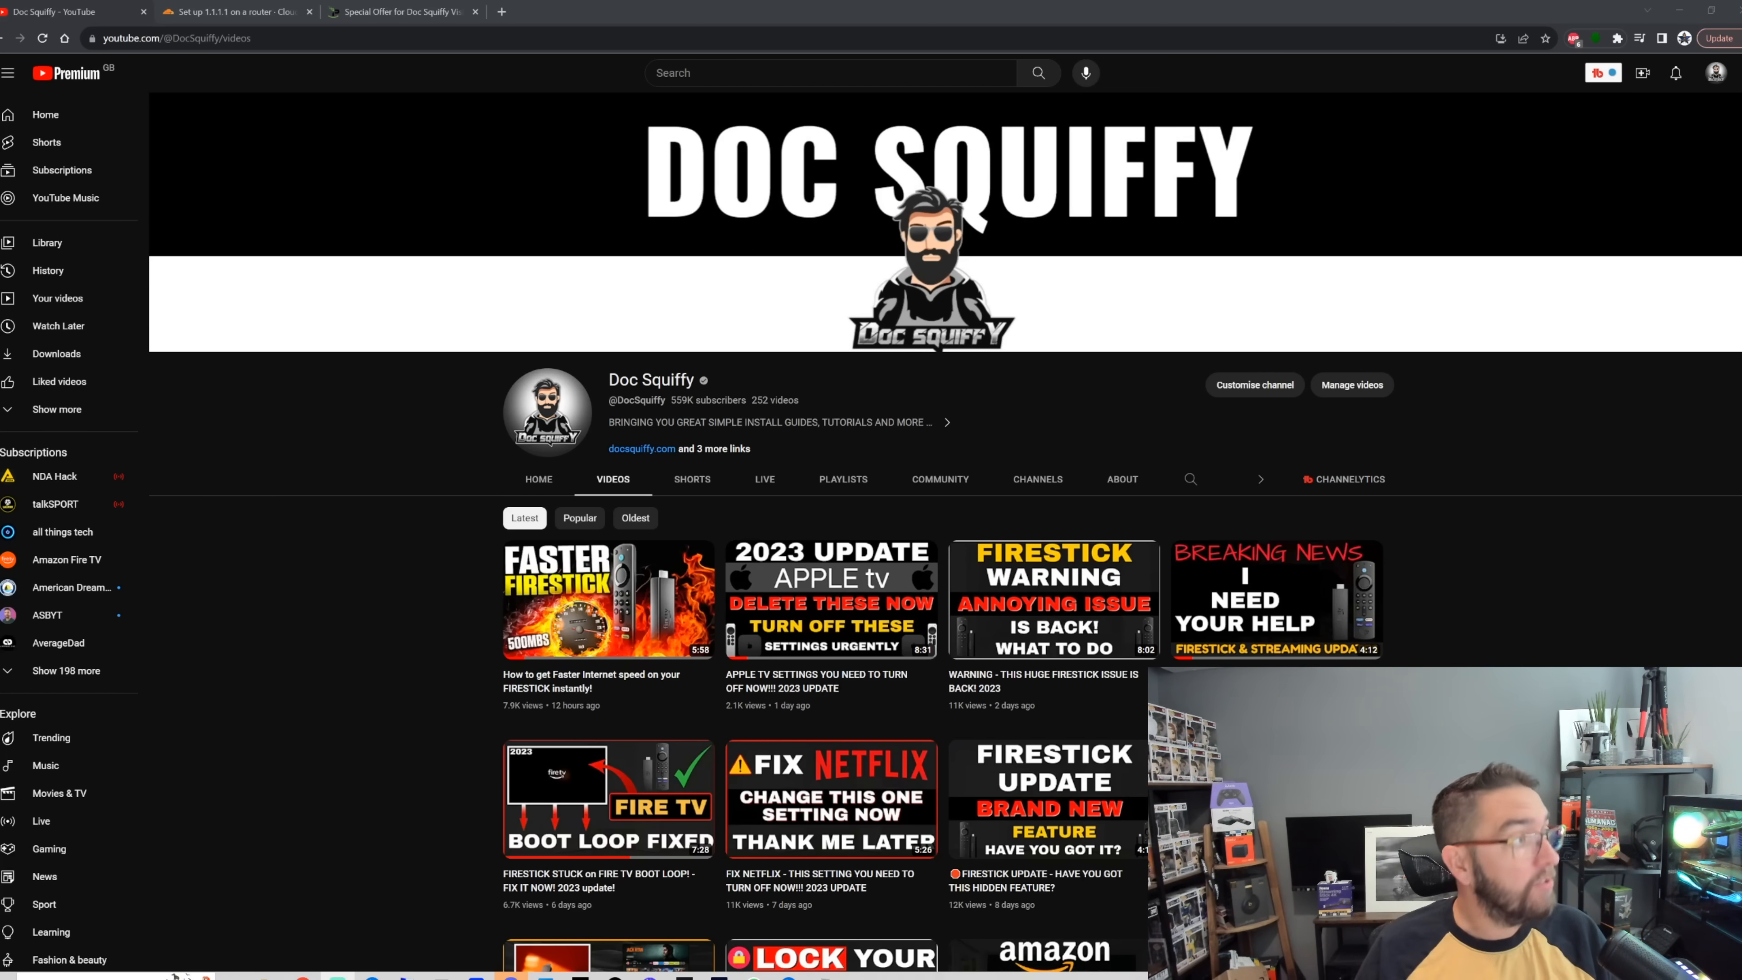
click(401, 12)
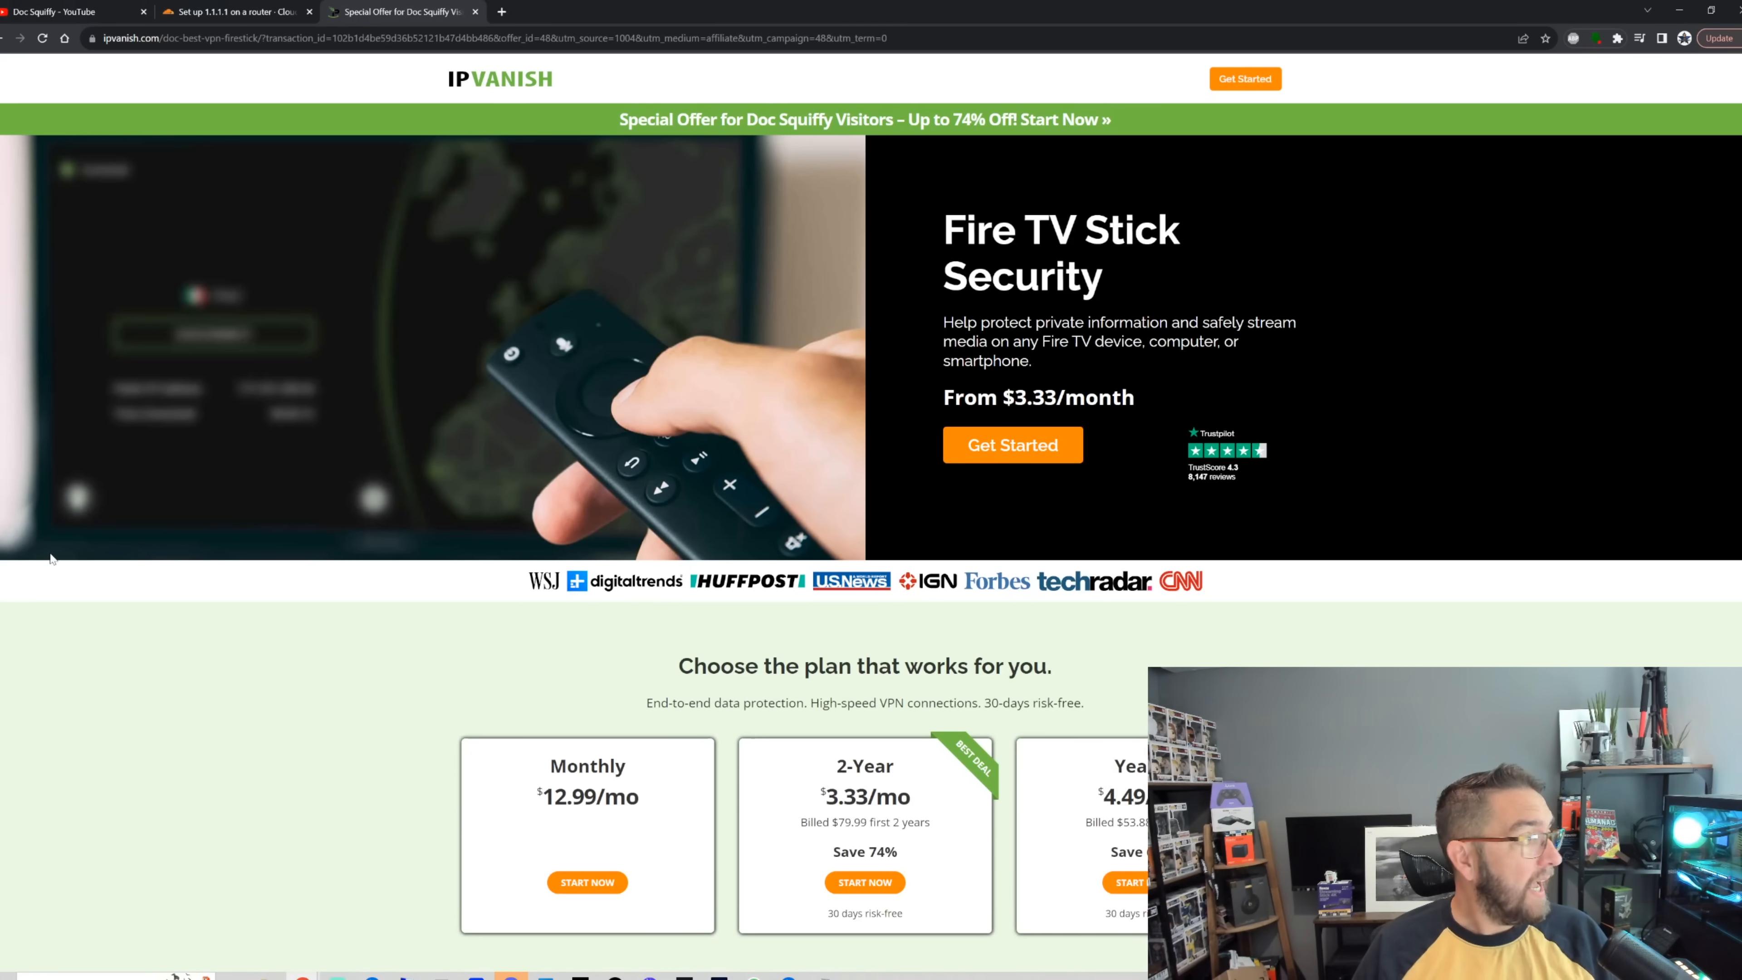
mouse_move(487, 531)
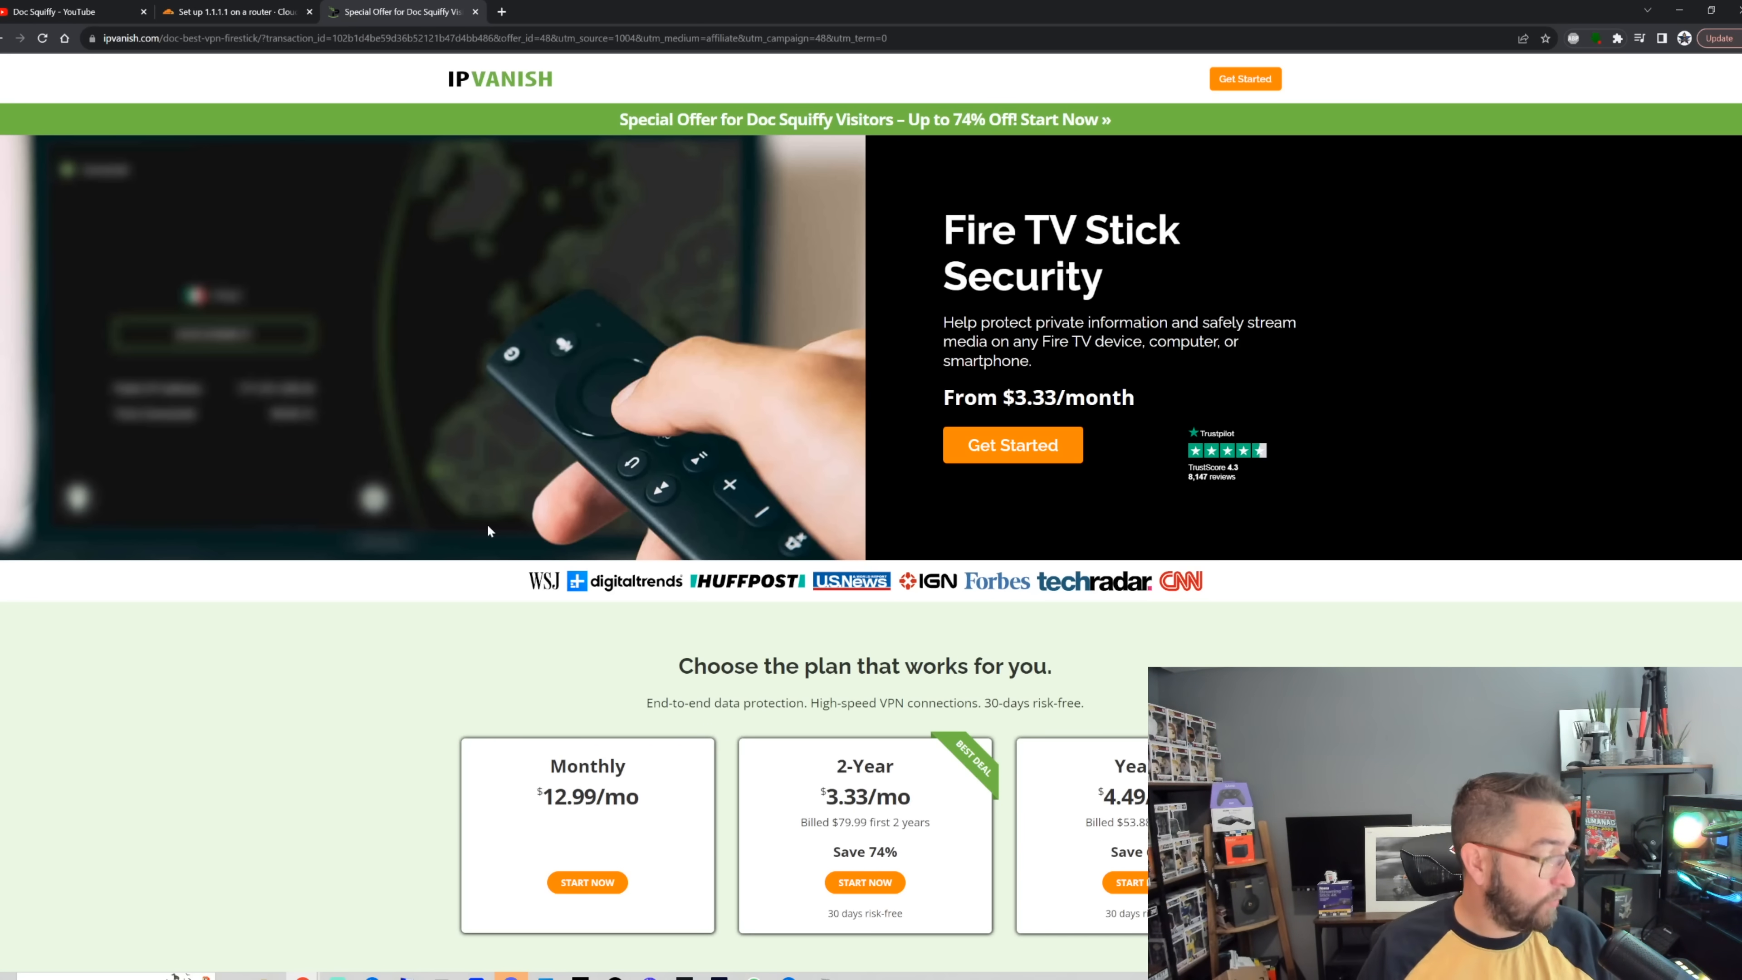
click(72, 11)
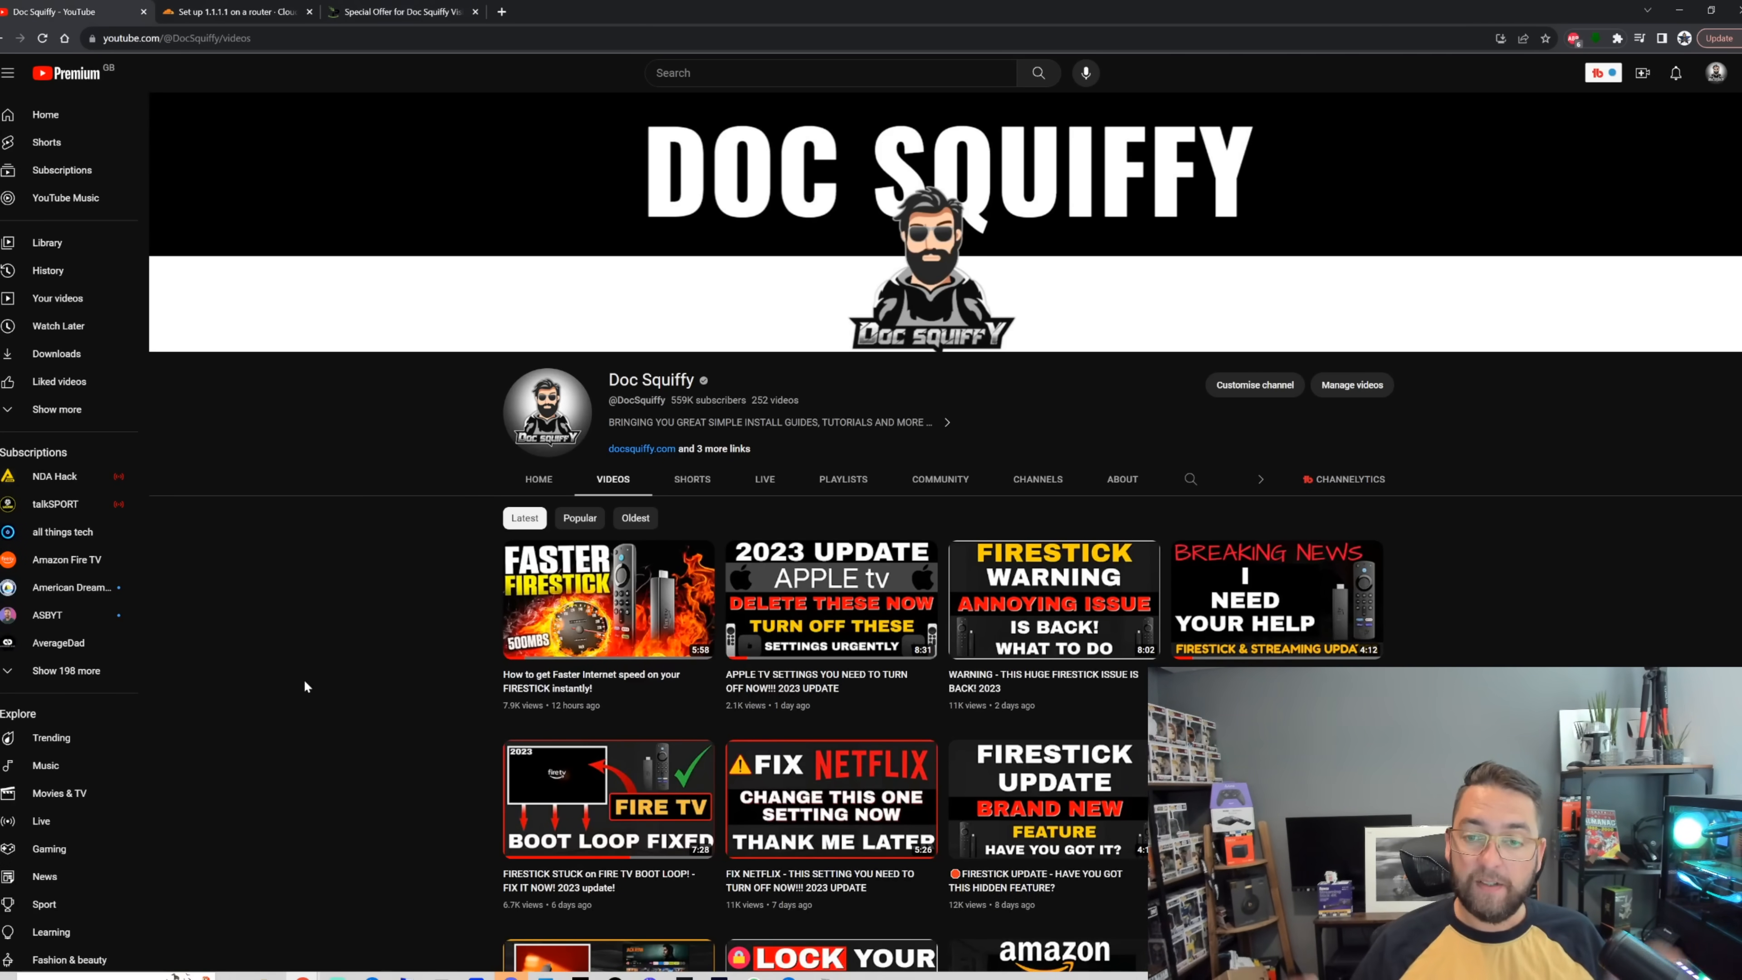
mouse_move(543, 686)
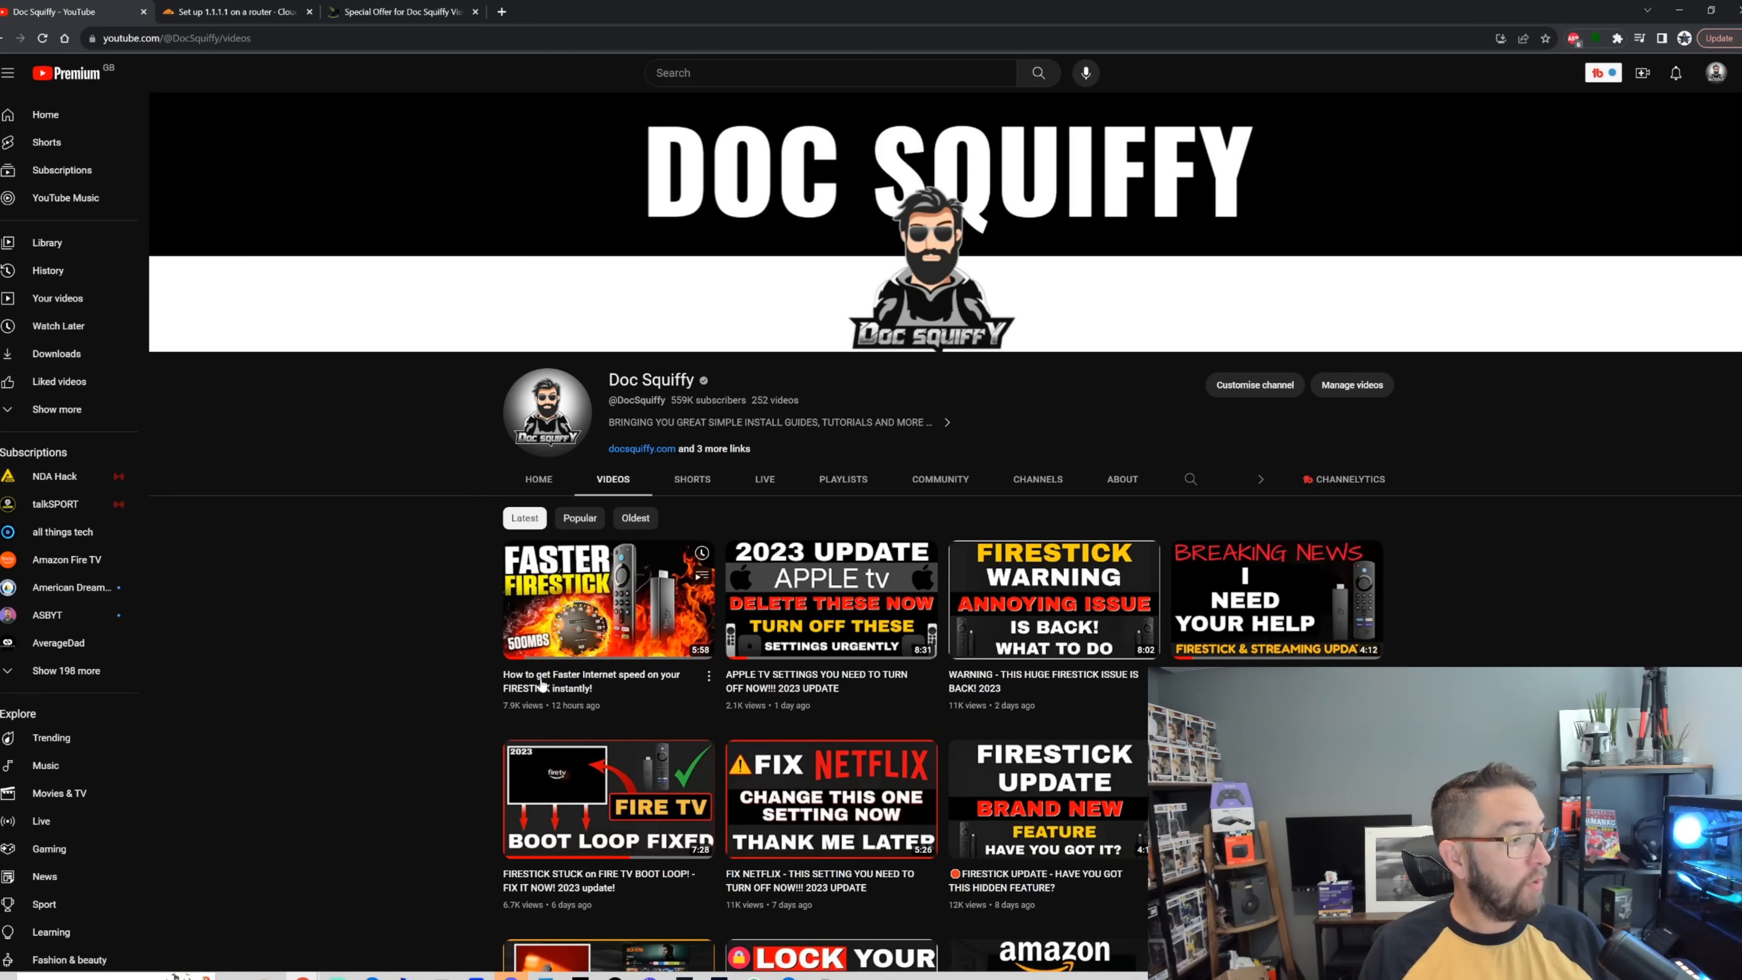
mouse_move(607, 600)
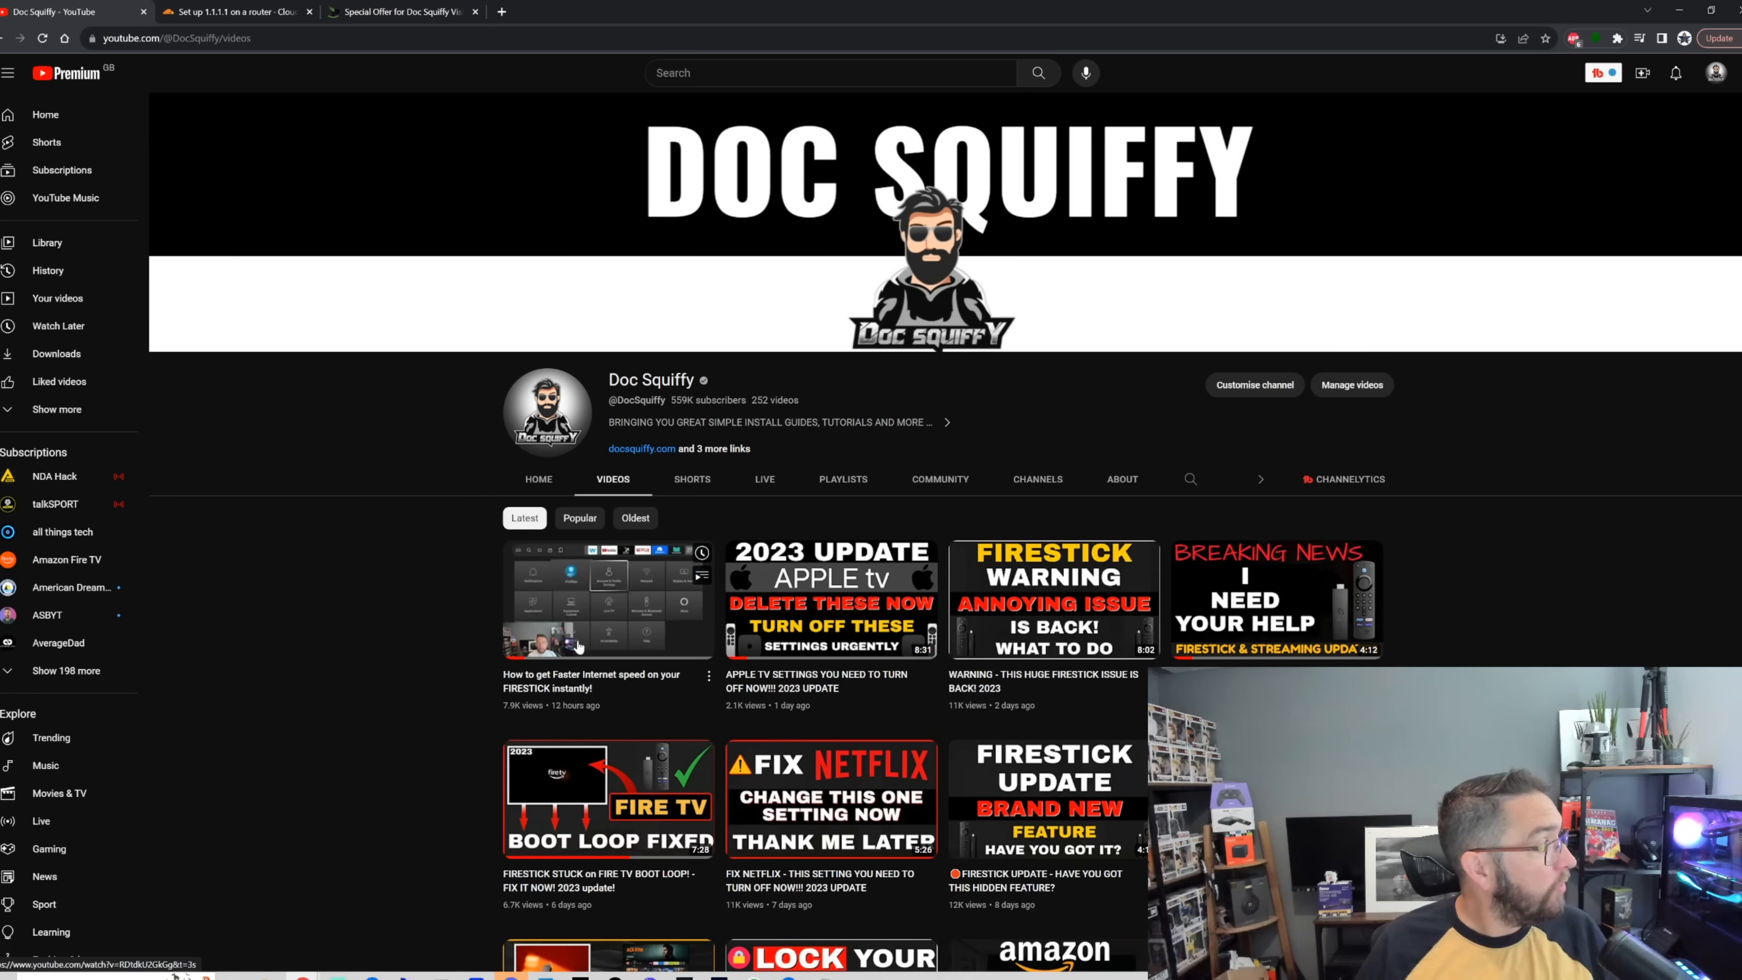